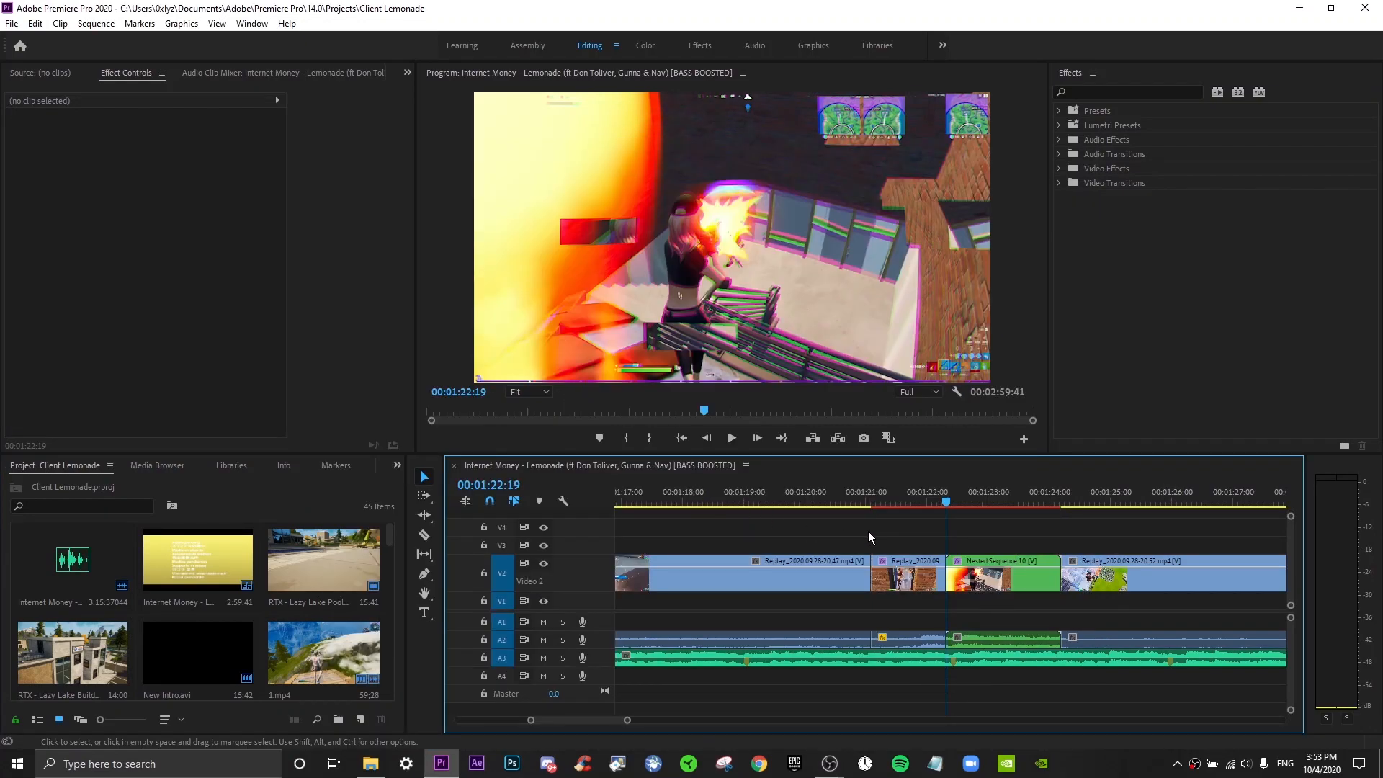
scroll("right", 3)
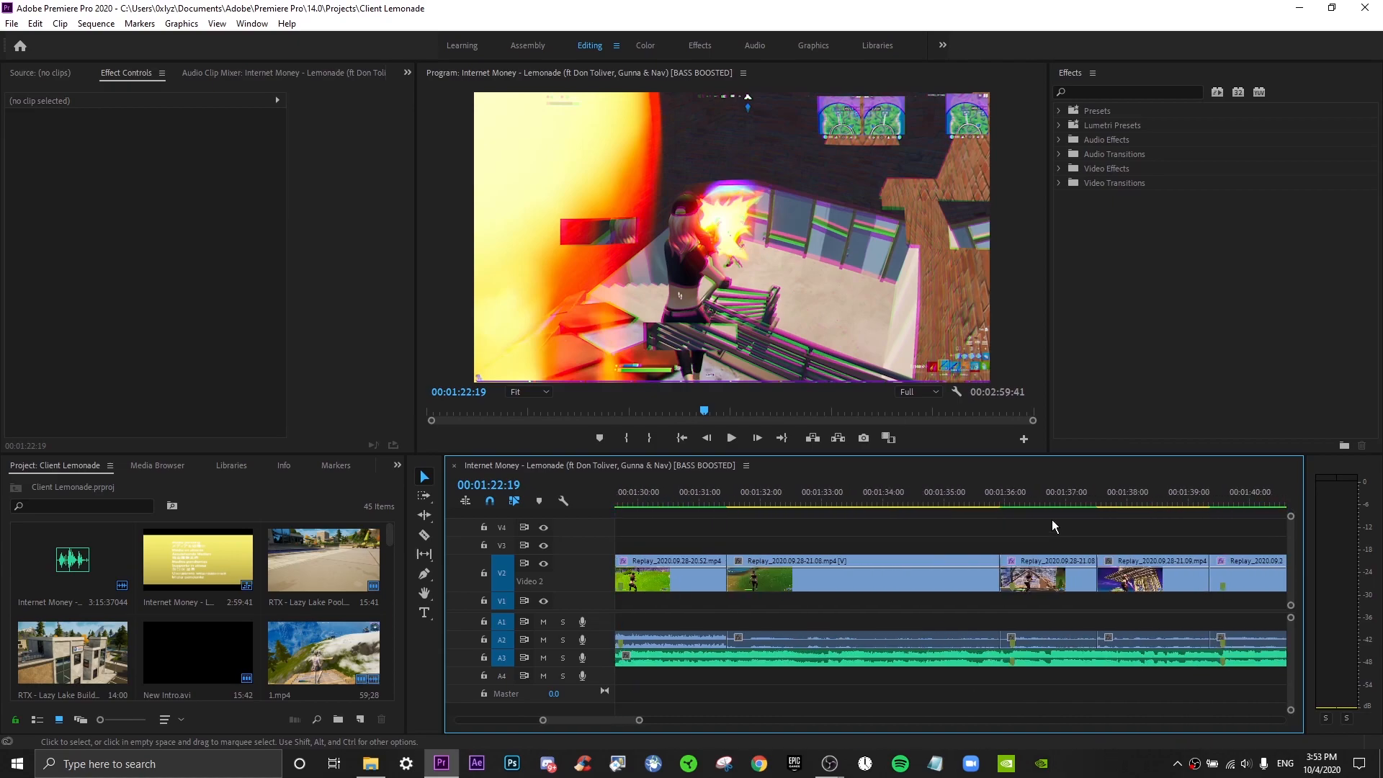
scroll("right", 3)
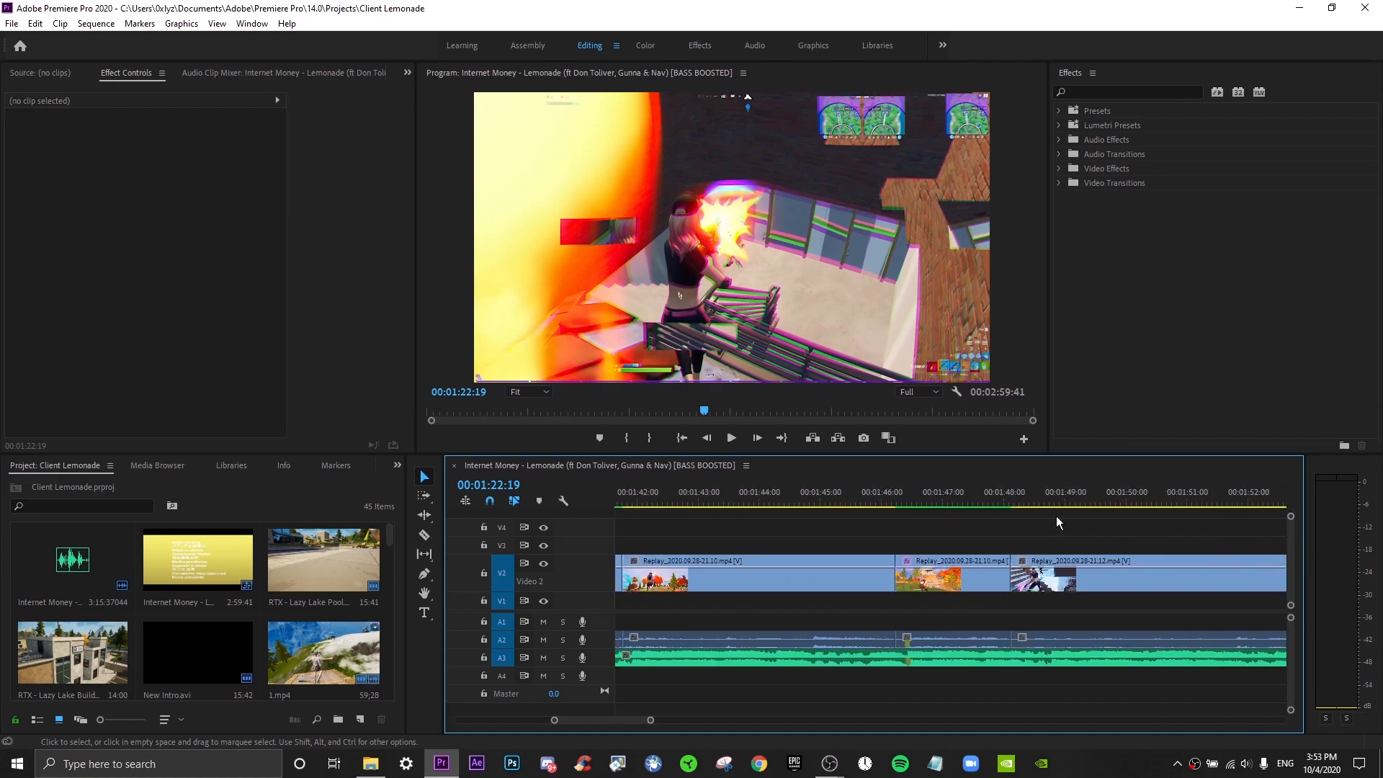
scroll("right", 3)
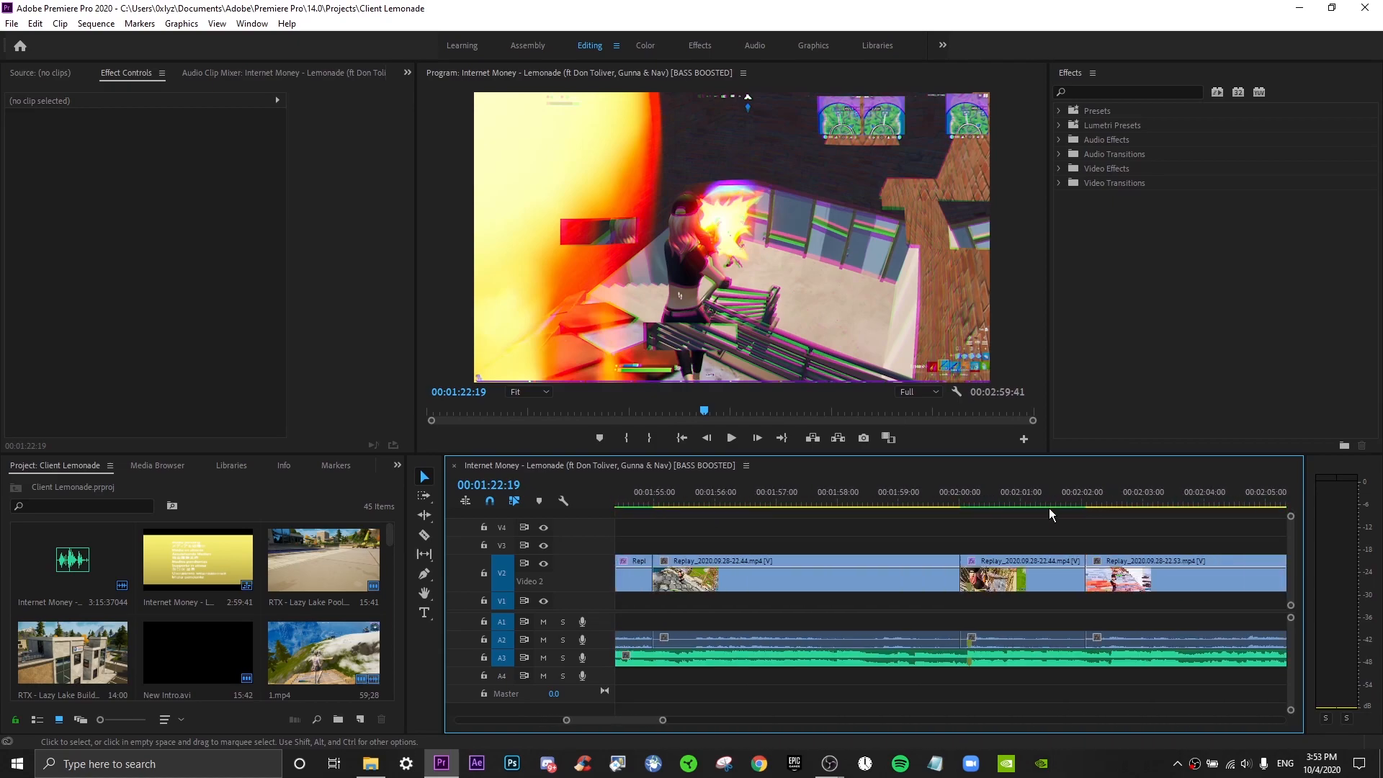
scroll("right", 3)
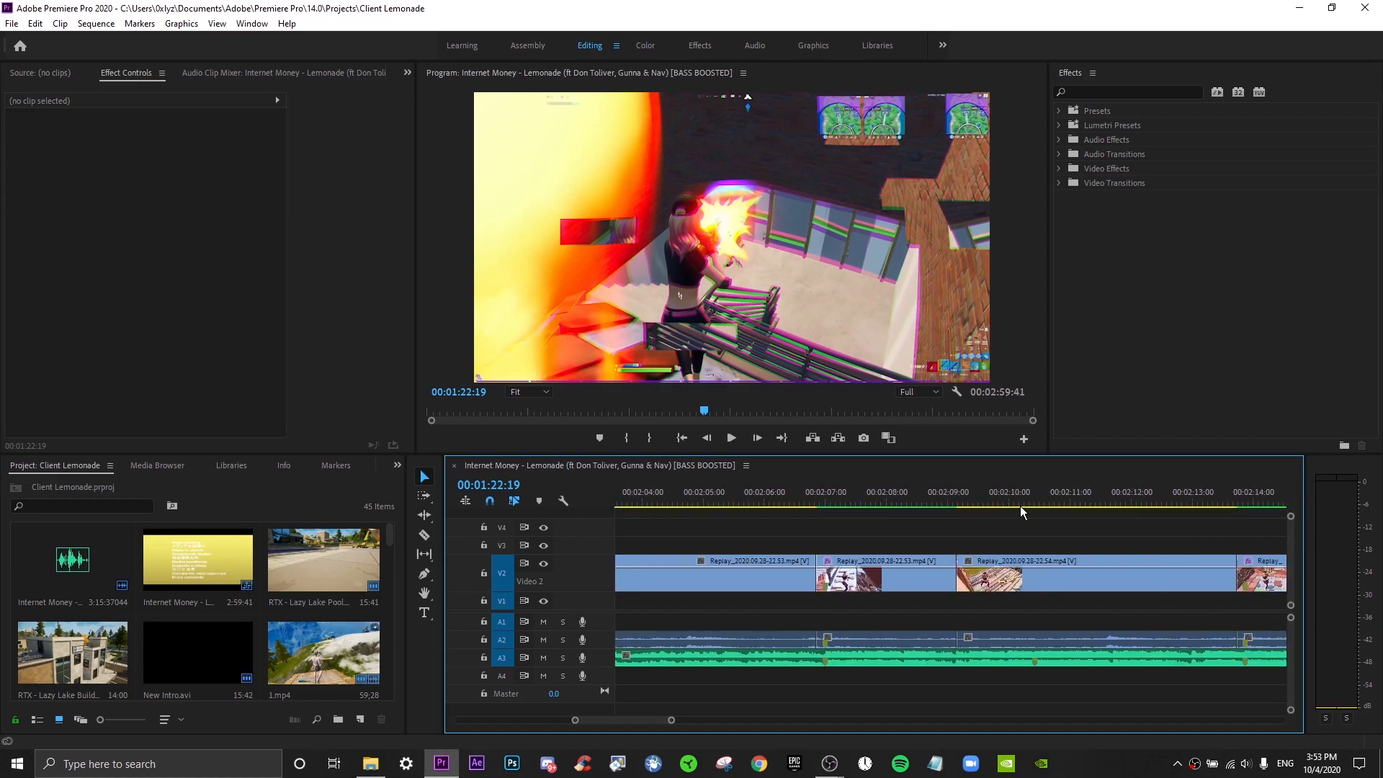
scroll("right", 3)
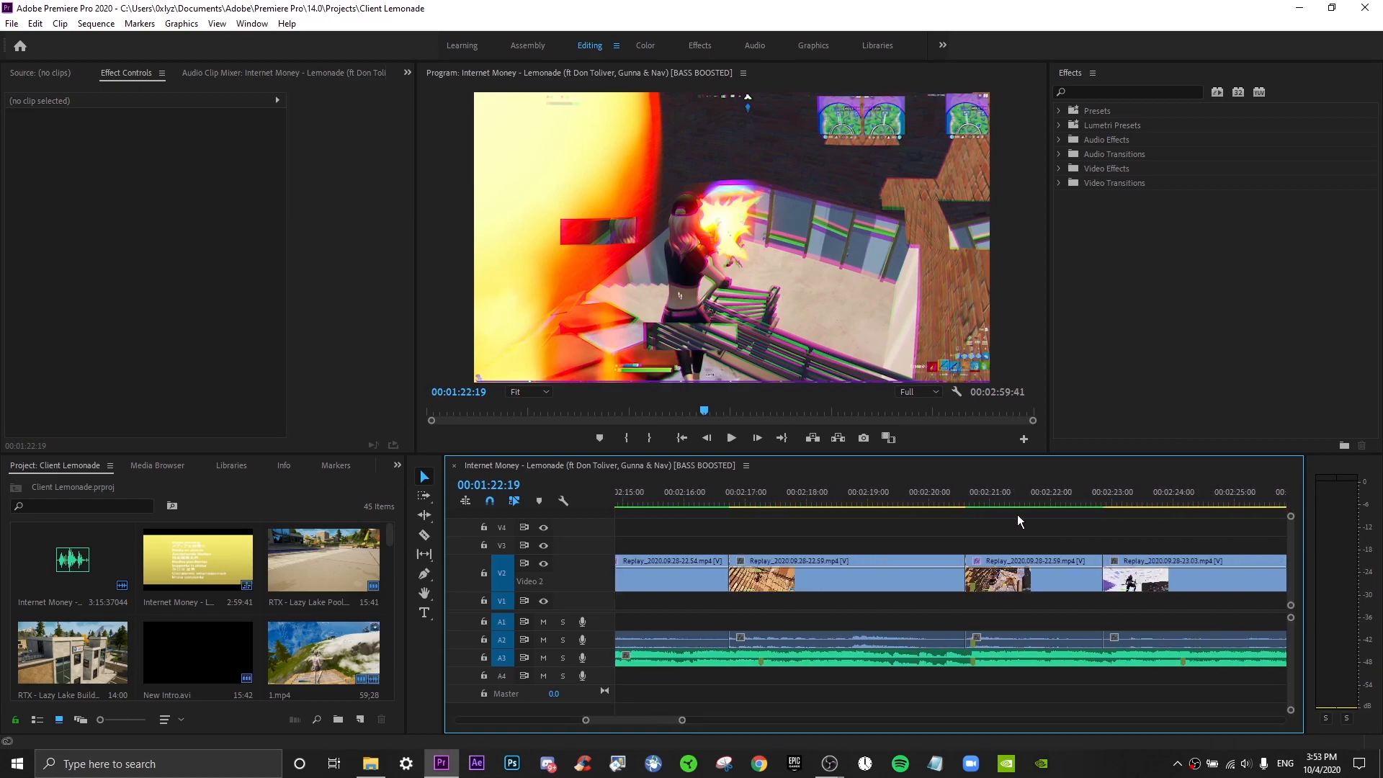
scroll("right", 3)
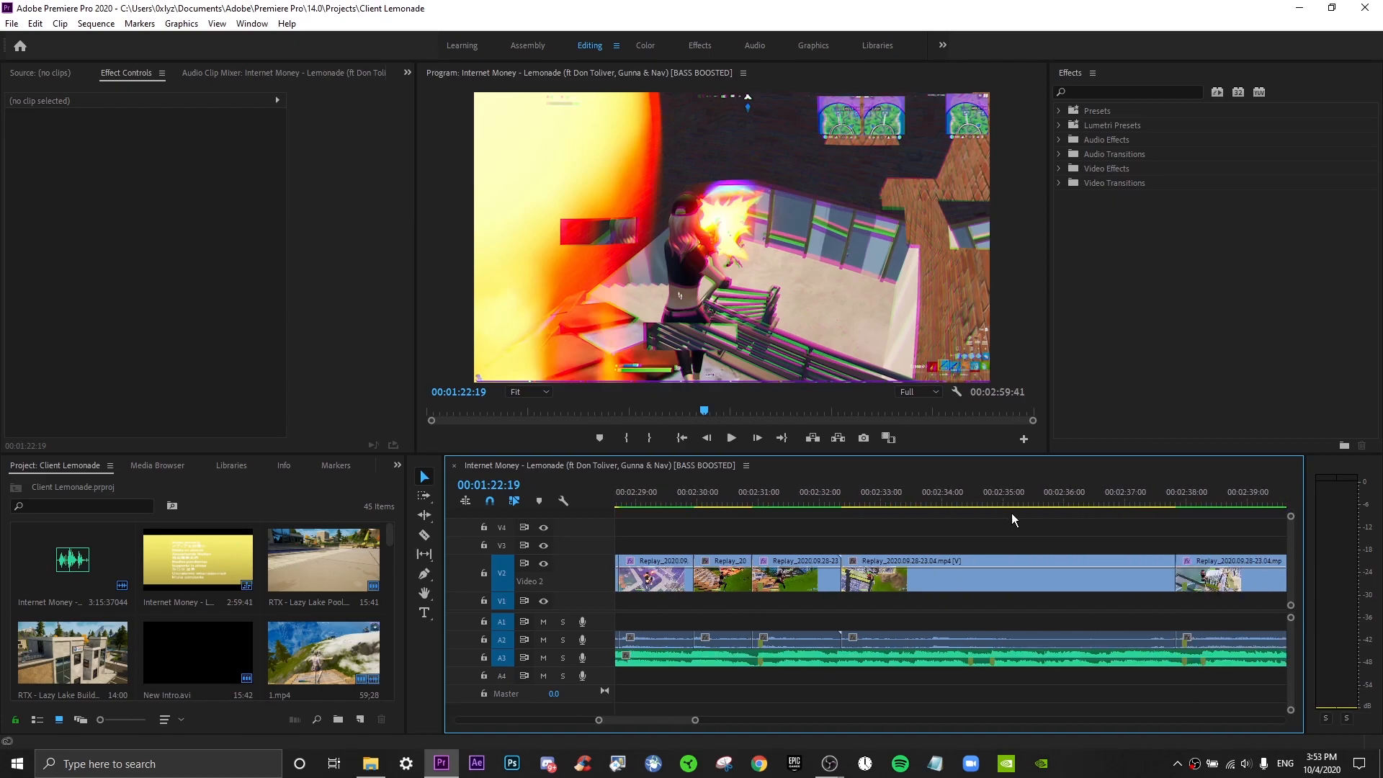
scroll("right", 3)
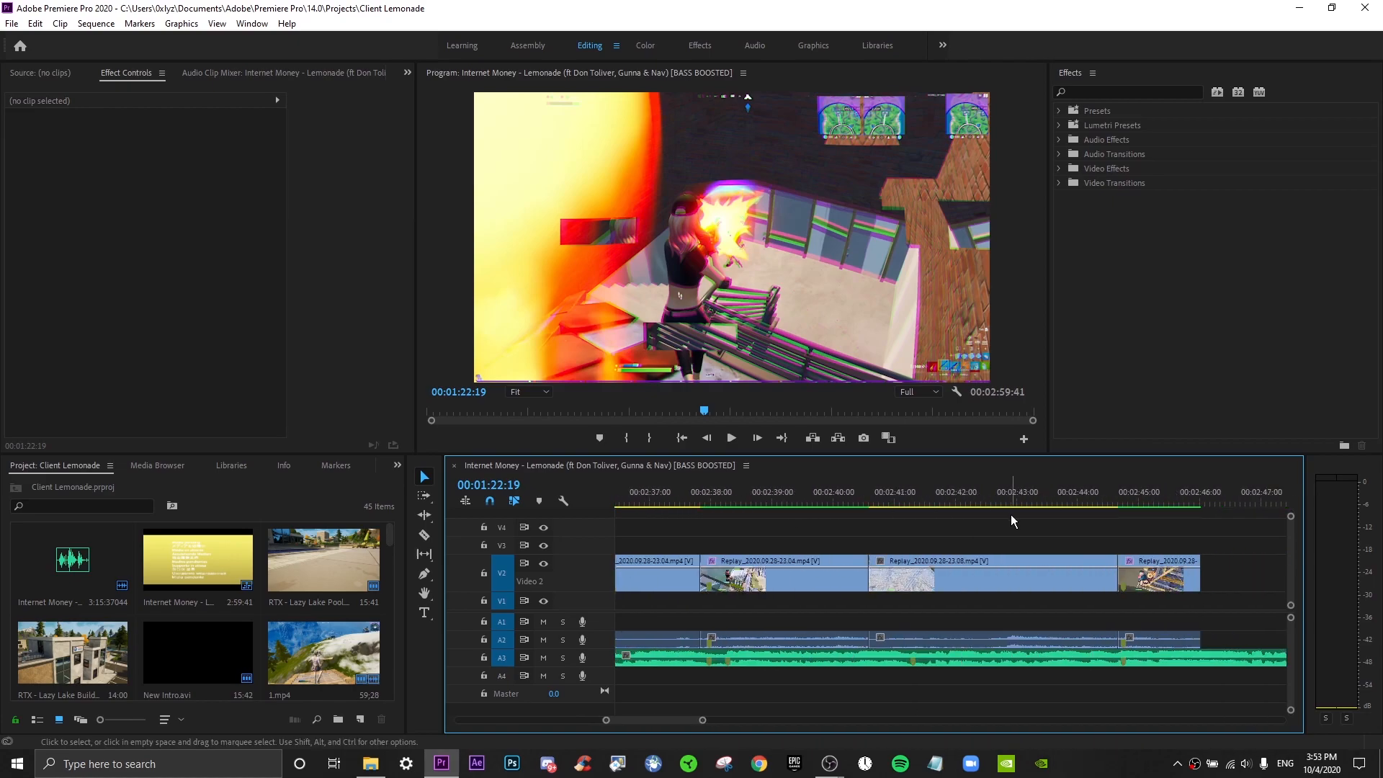
left_click(370, 763)
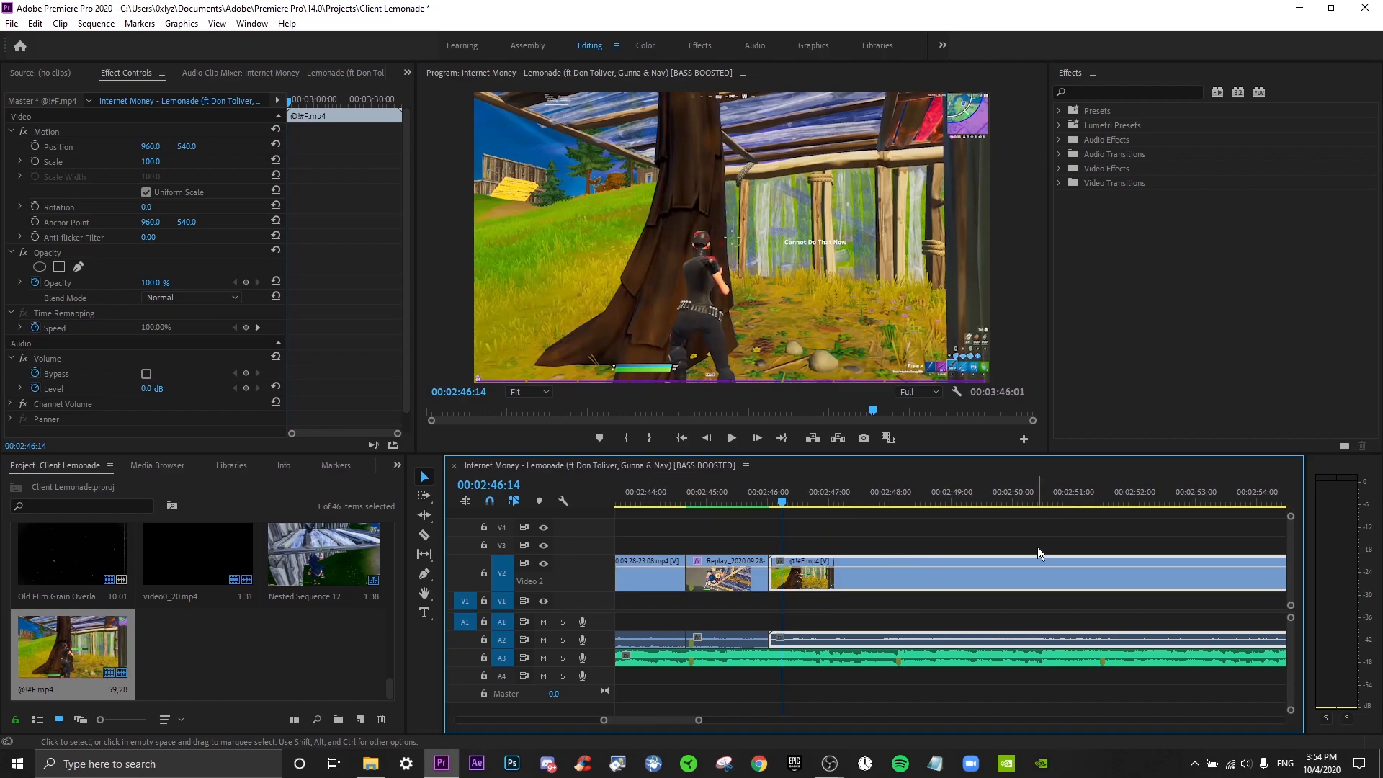
left_click(827, 502)
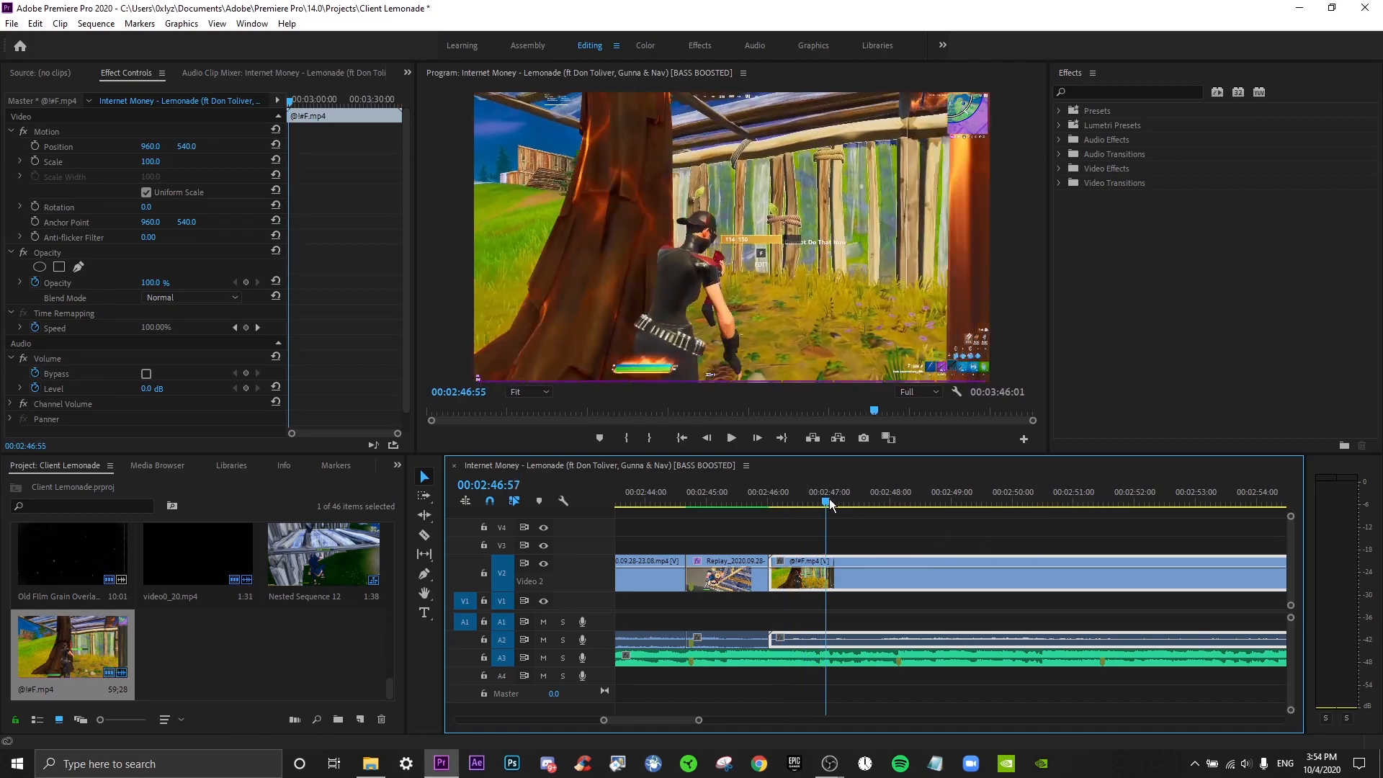
left_click(898, 491)
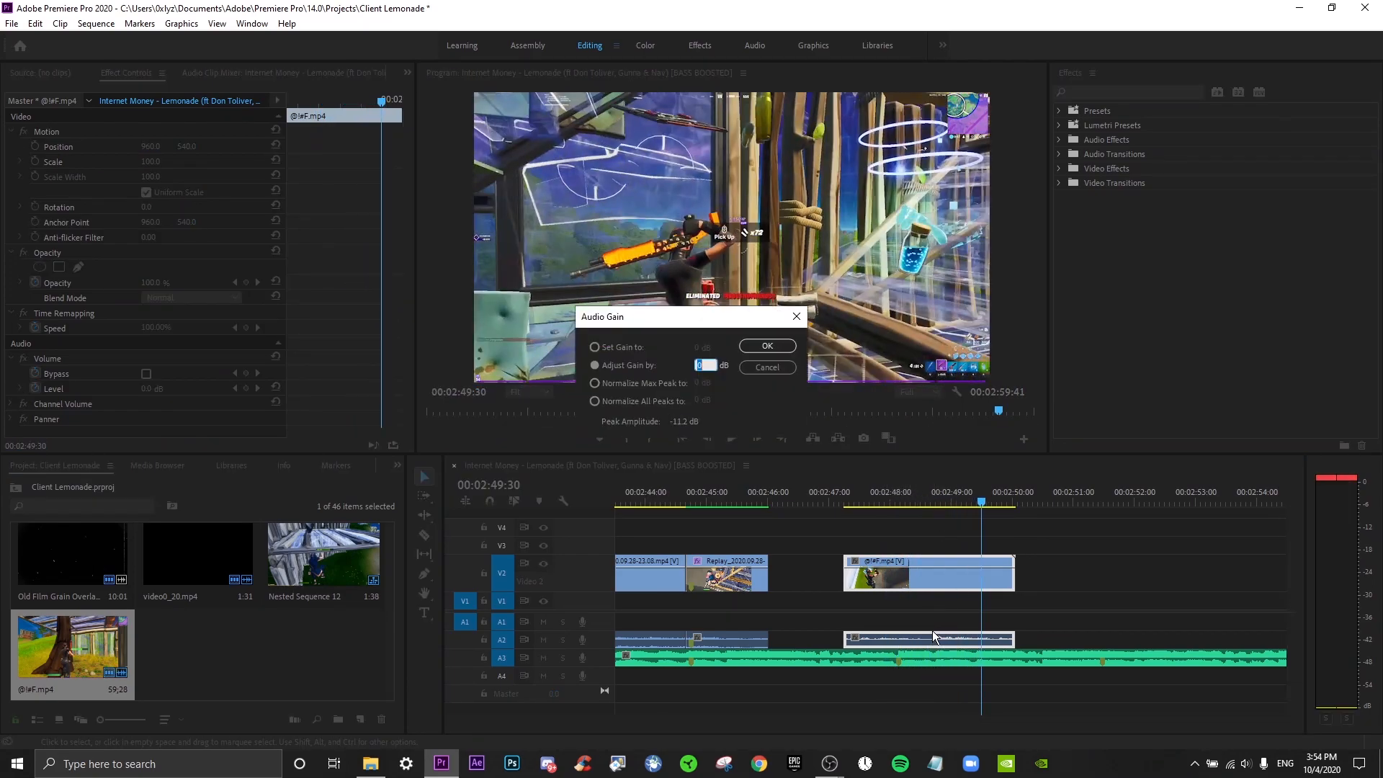
Switch Audio Gain to 'Set Gain to' and enter the new gain amount
left_click(596, 346)
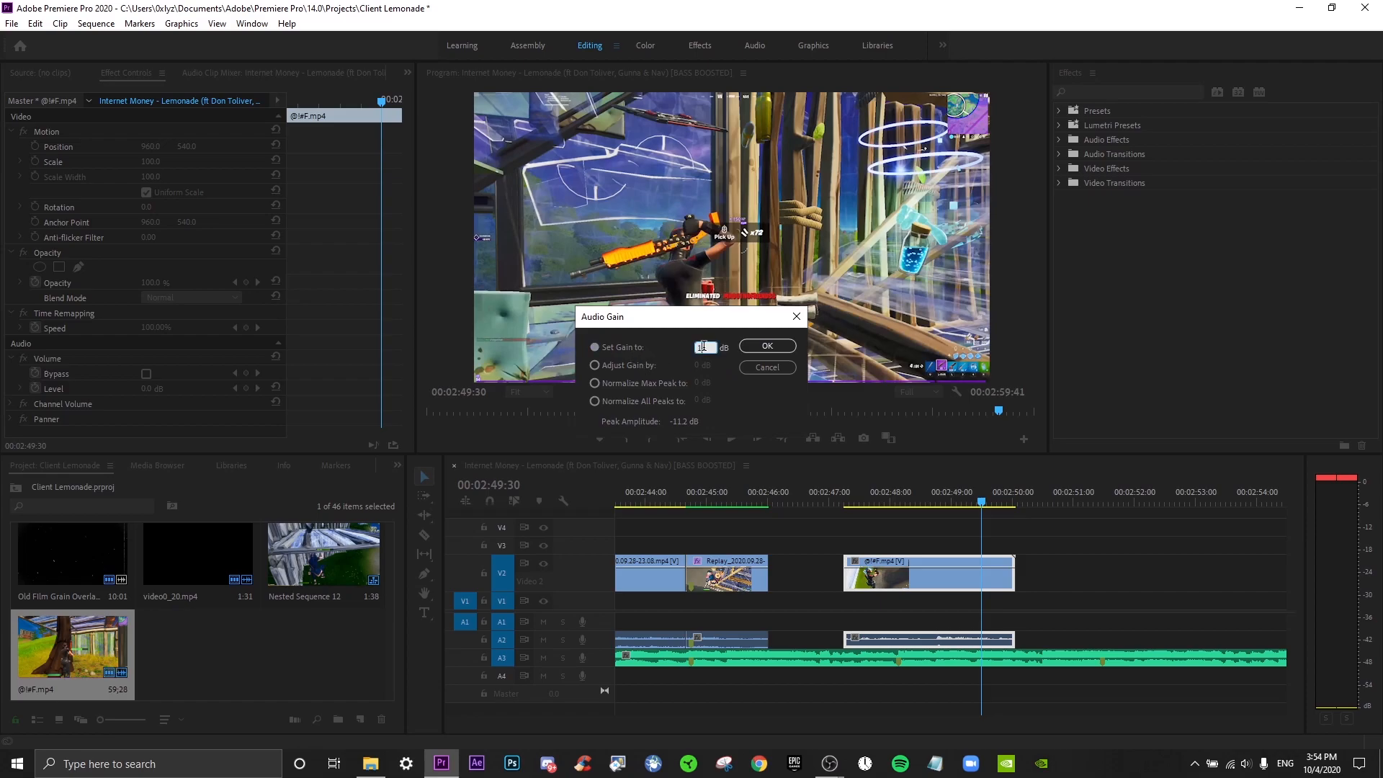
left_click(763, 345)
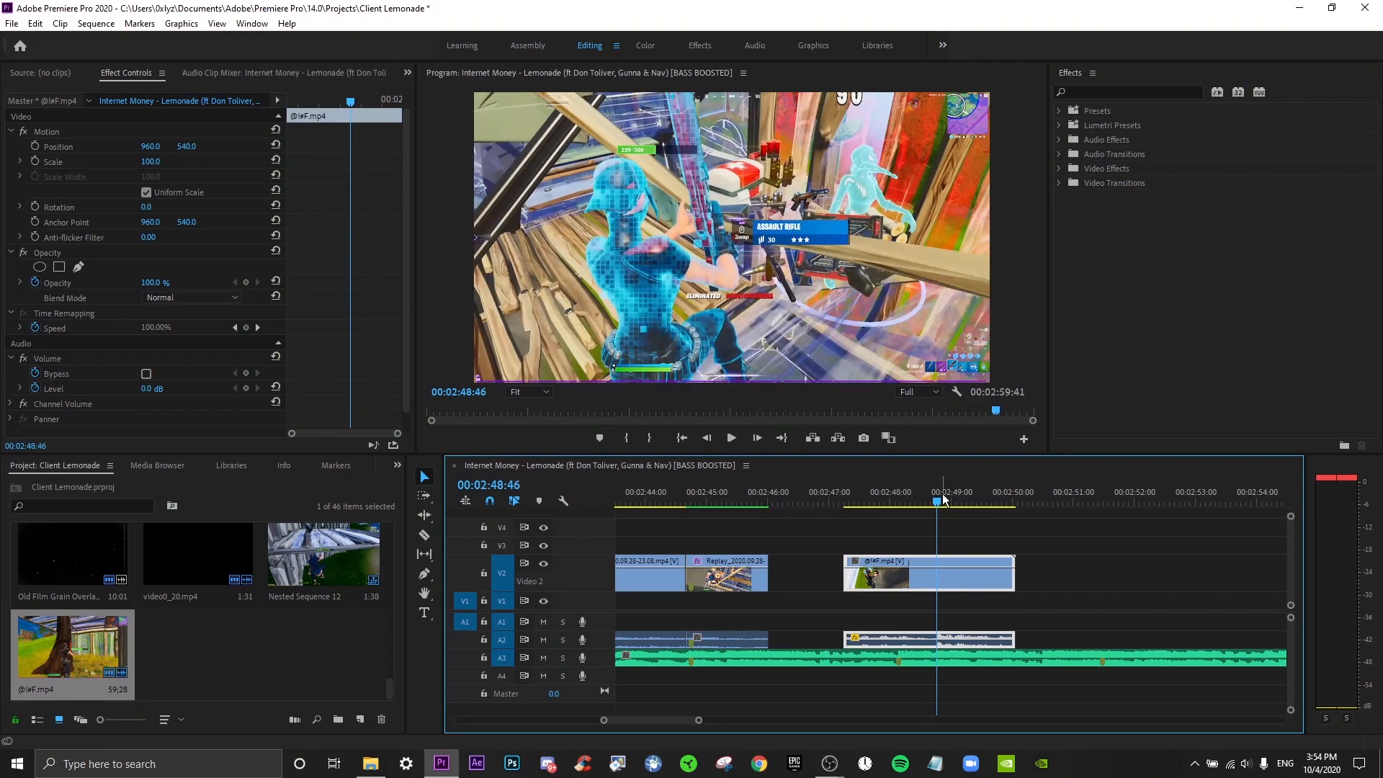
Cut the new kill clip, audio included, at the 00:02:48:20 playhead with the Razor
left_click(887, 500)
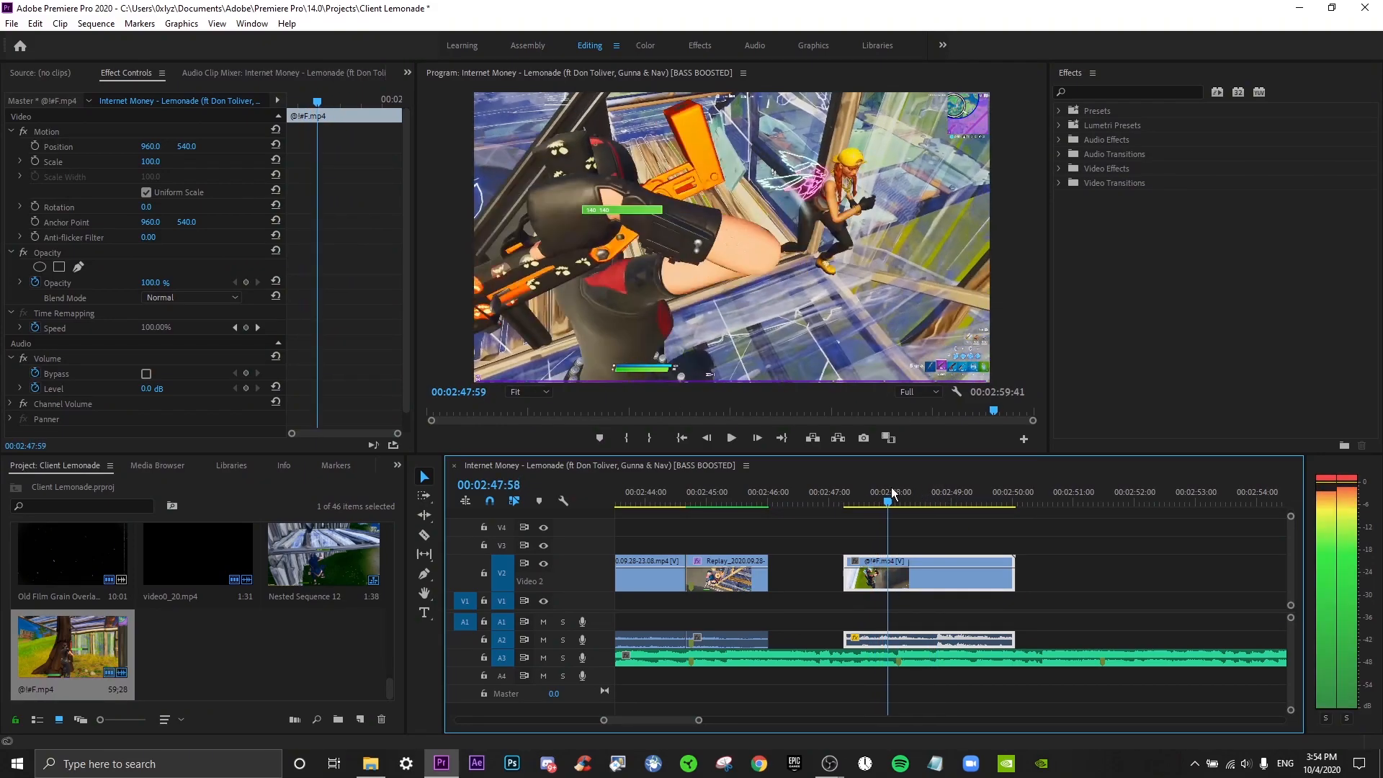
left_click(919, 500)
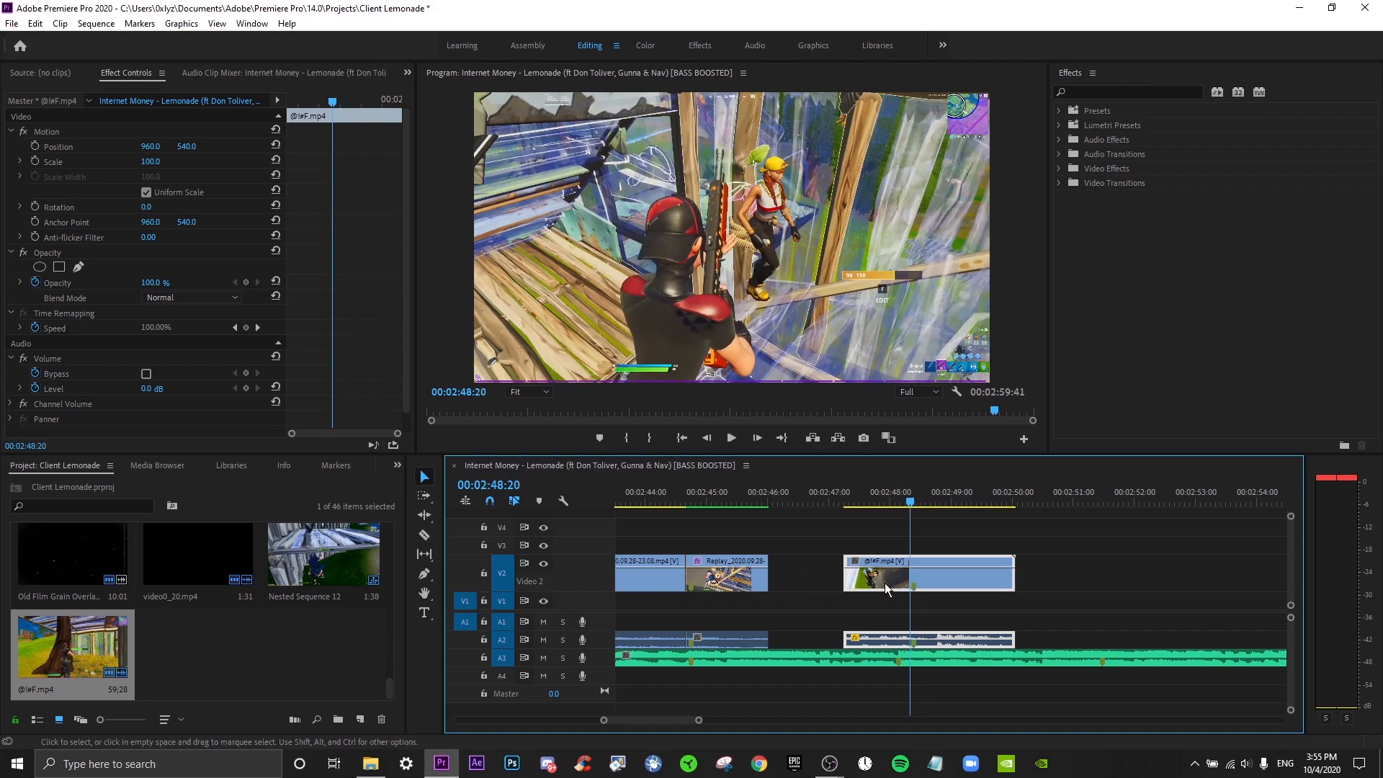
left_click(912, 574)
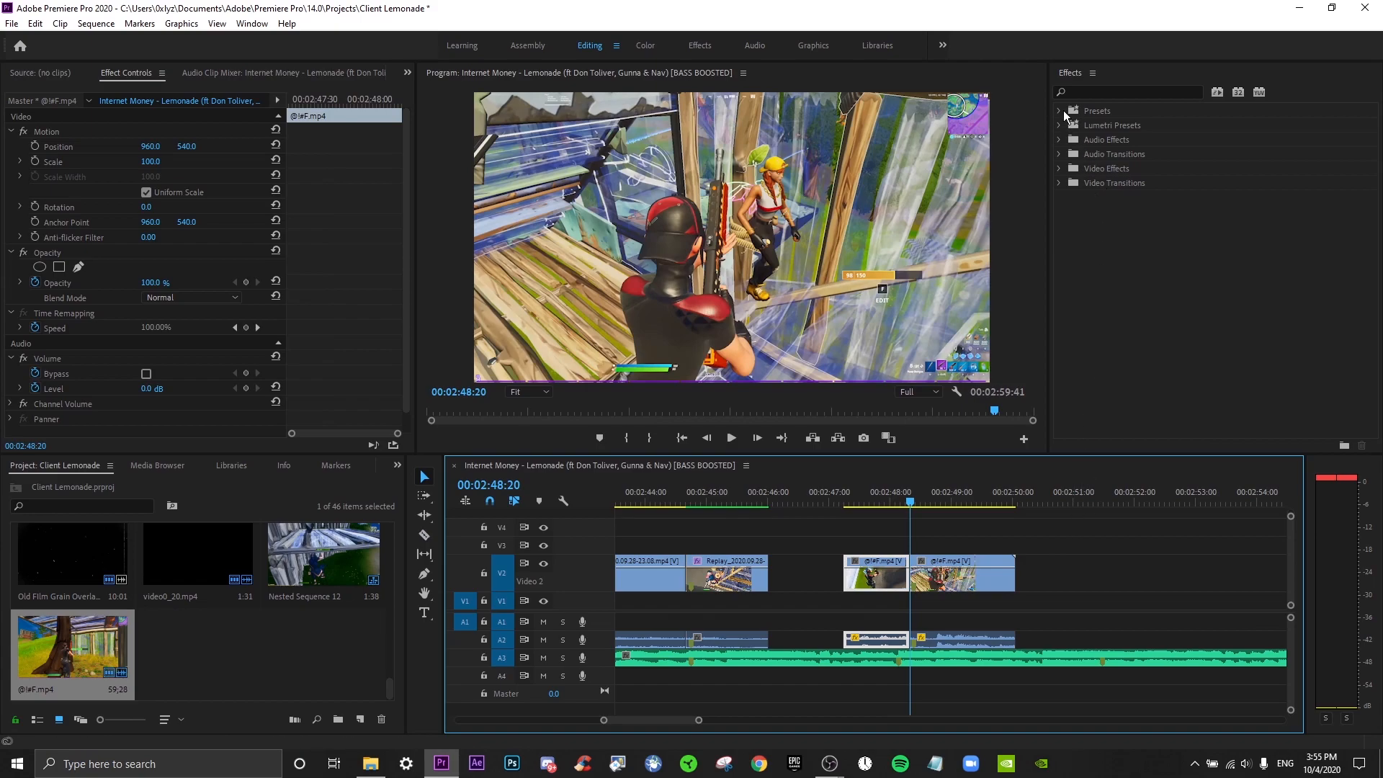
Search Effects for 'twi' and apply the Twixtor 200 preset to the second piece
left_click(1059, 110)
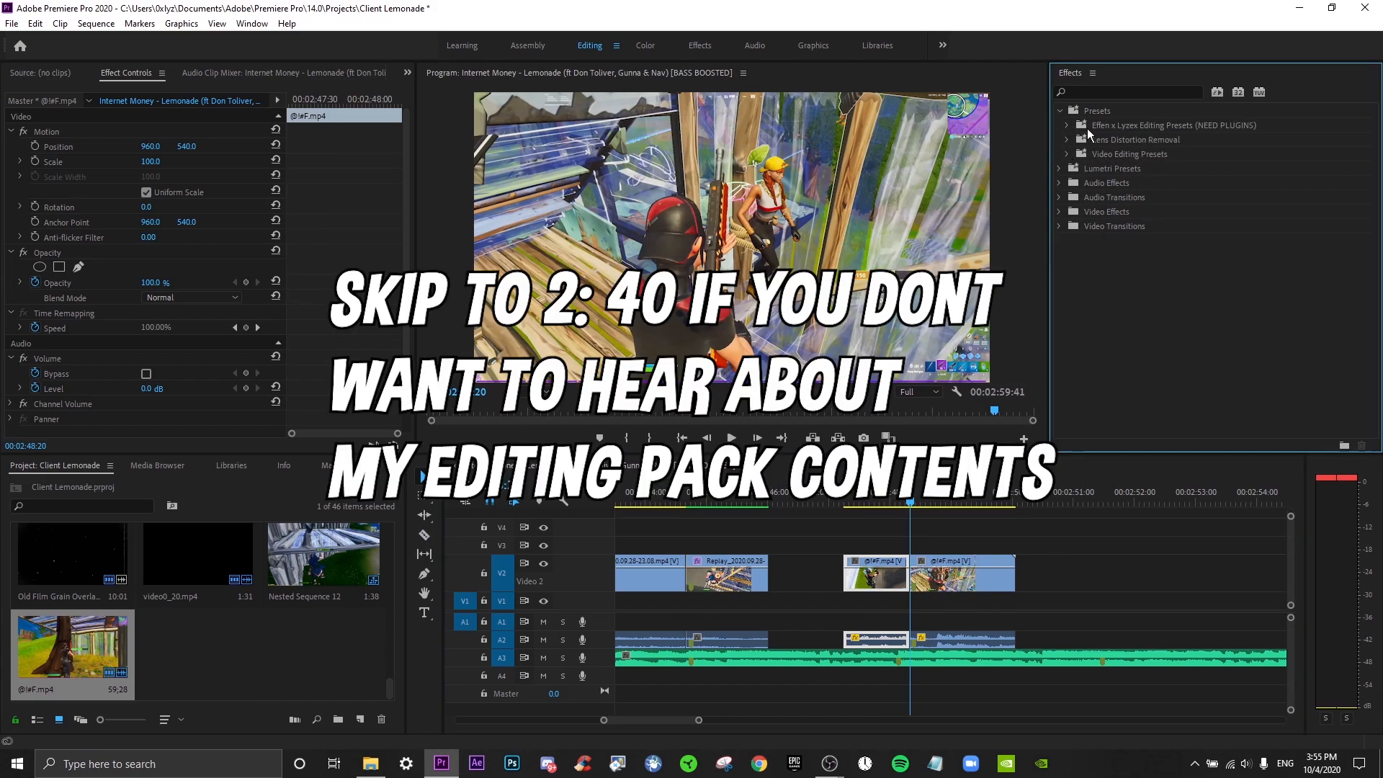
type("twi")
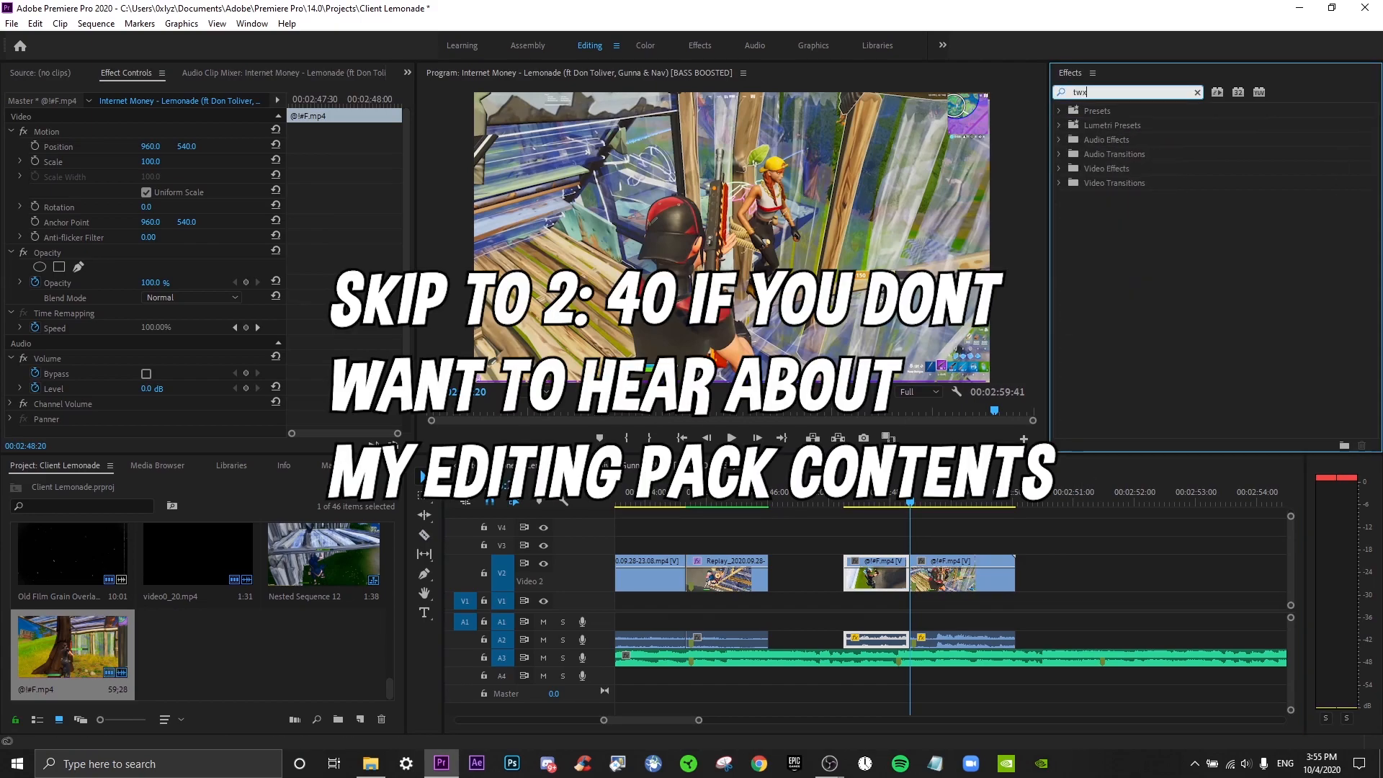
key("Backspace")
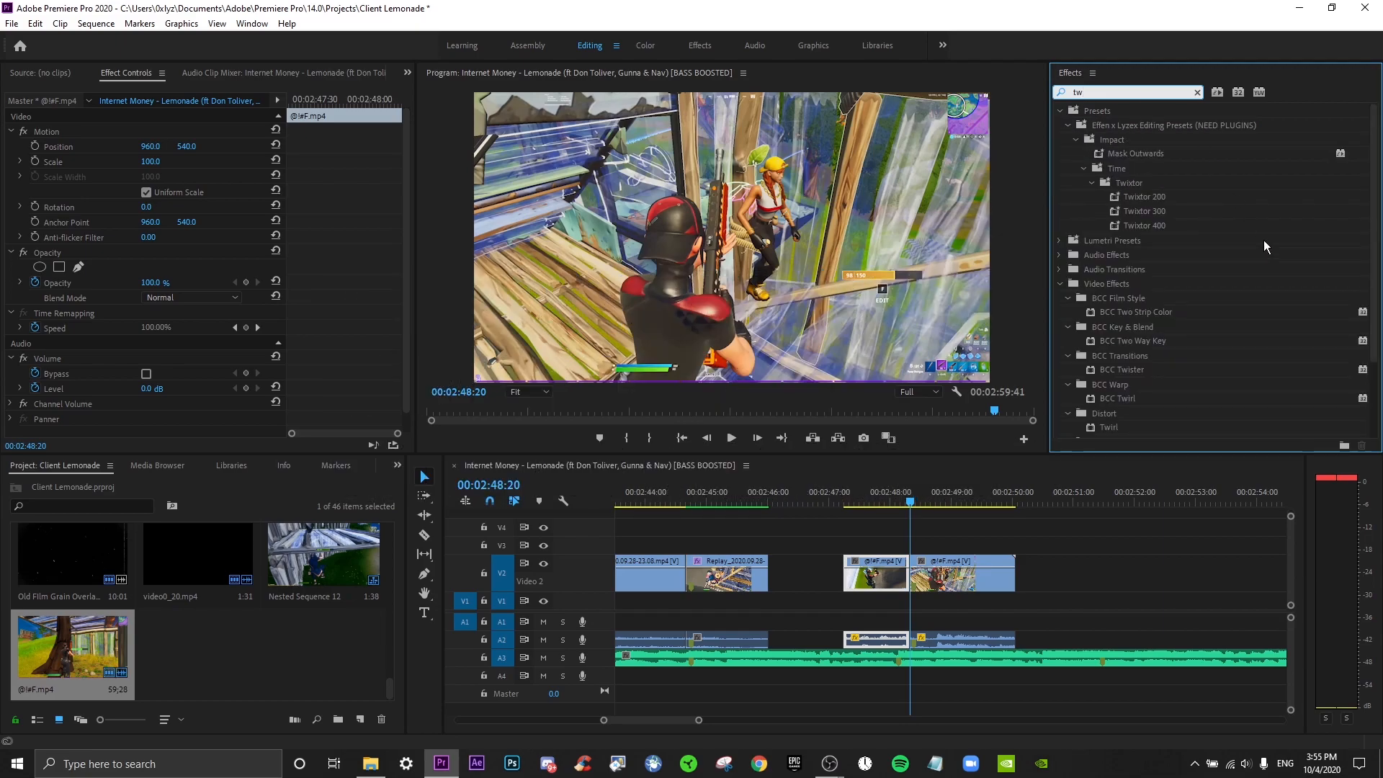
double_click(1143, 196)
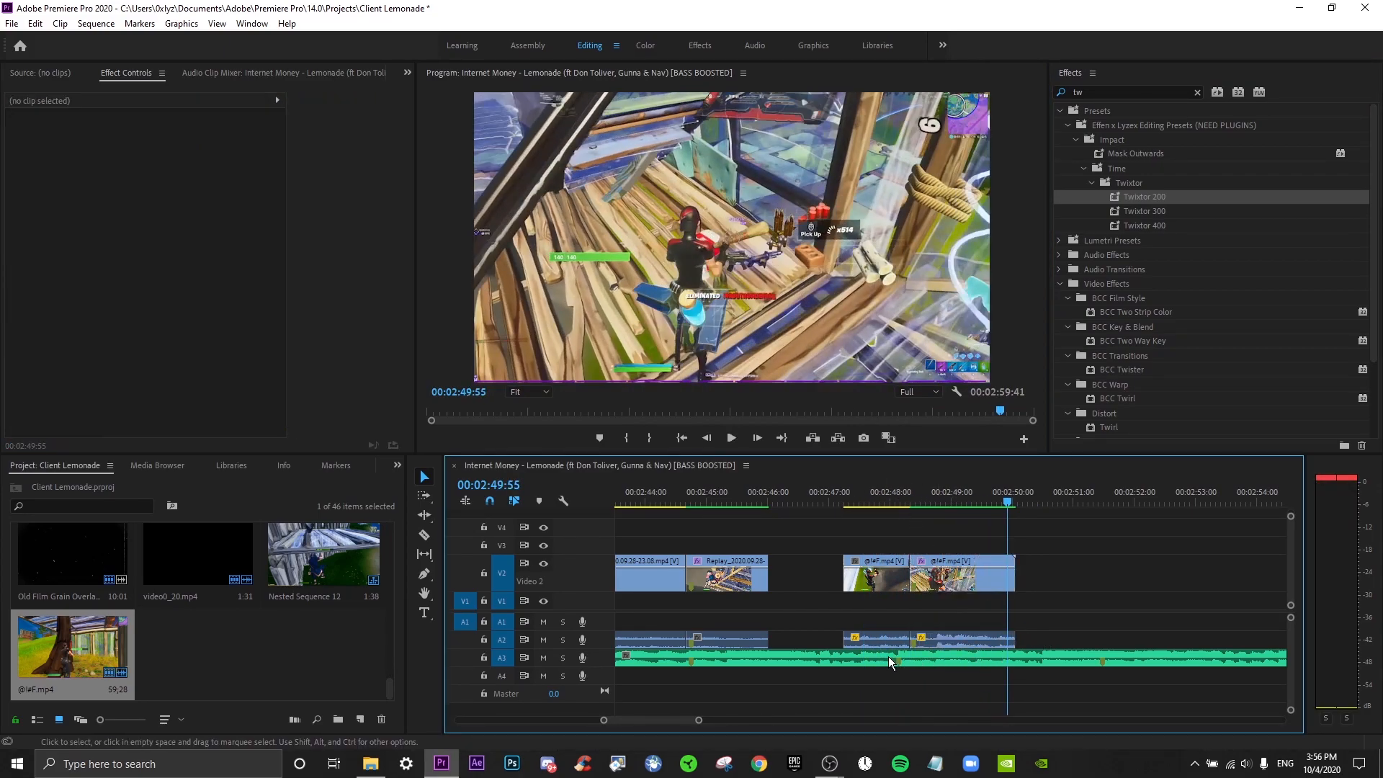
mouse_move(869, 641)
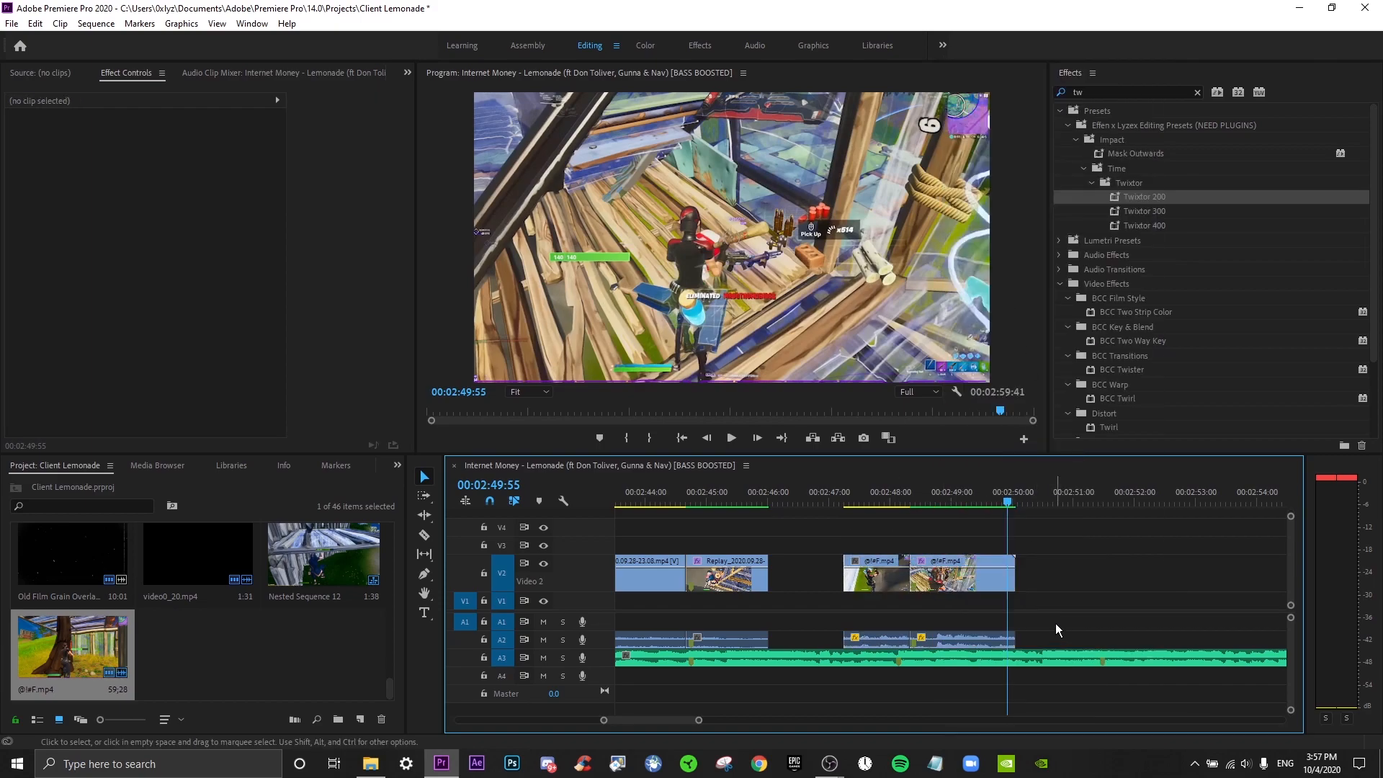
Select both kill-clip pieces and shift them 00:00:00:15 earlier on the timeline
left_click(958, 639)
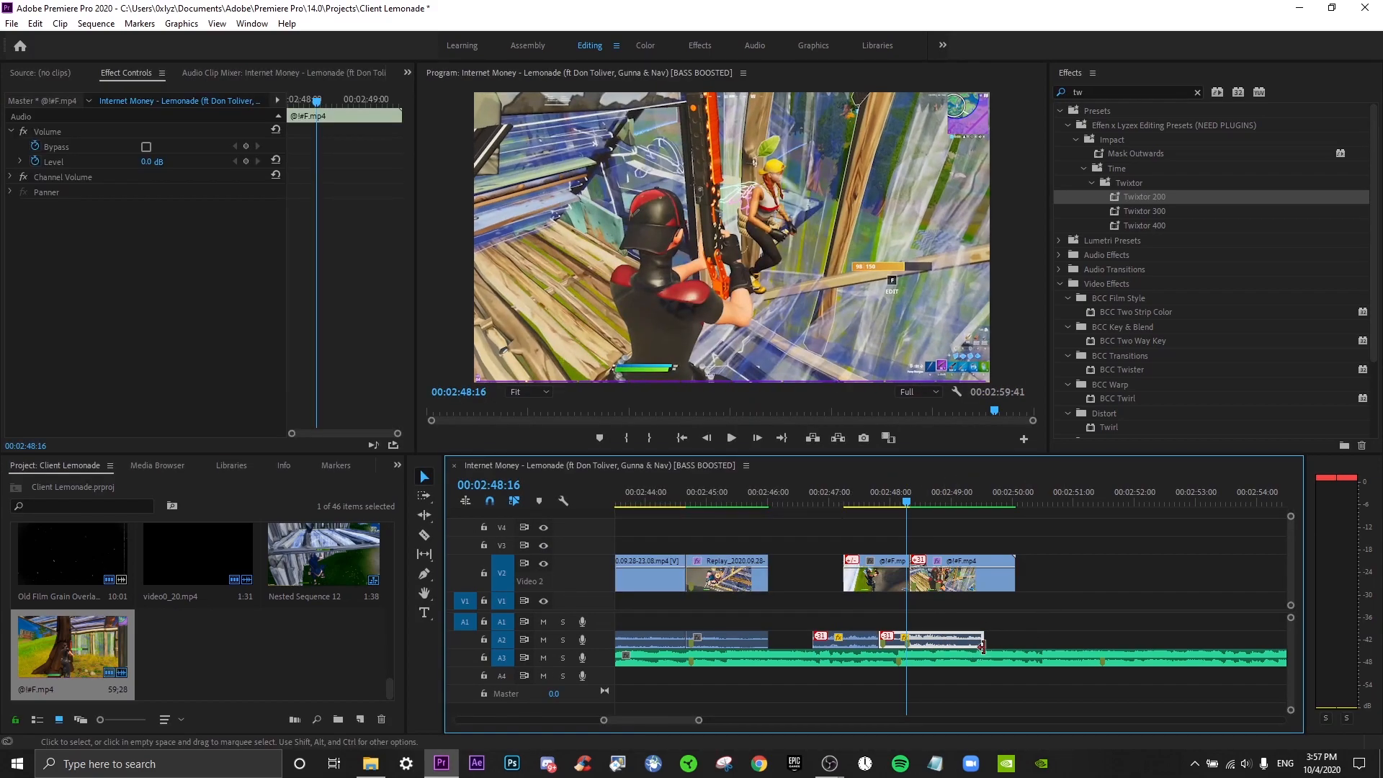
left_click(881, 639)
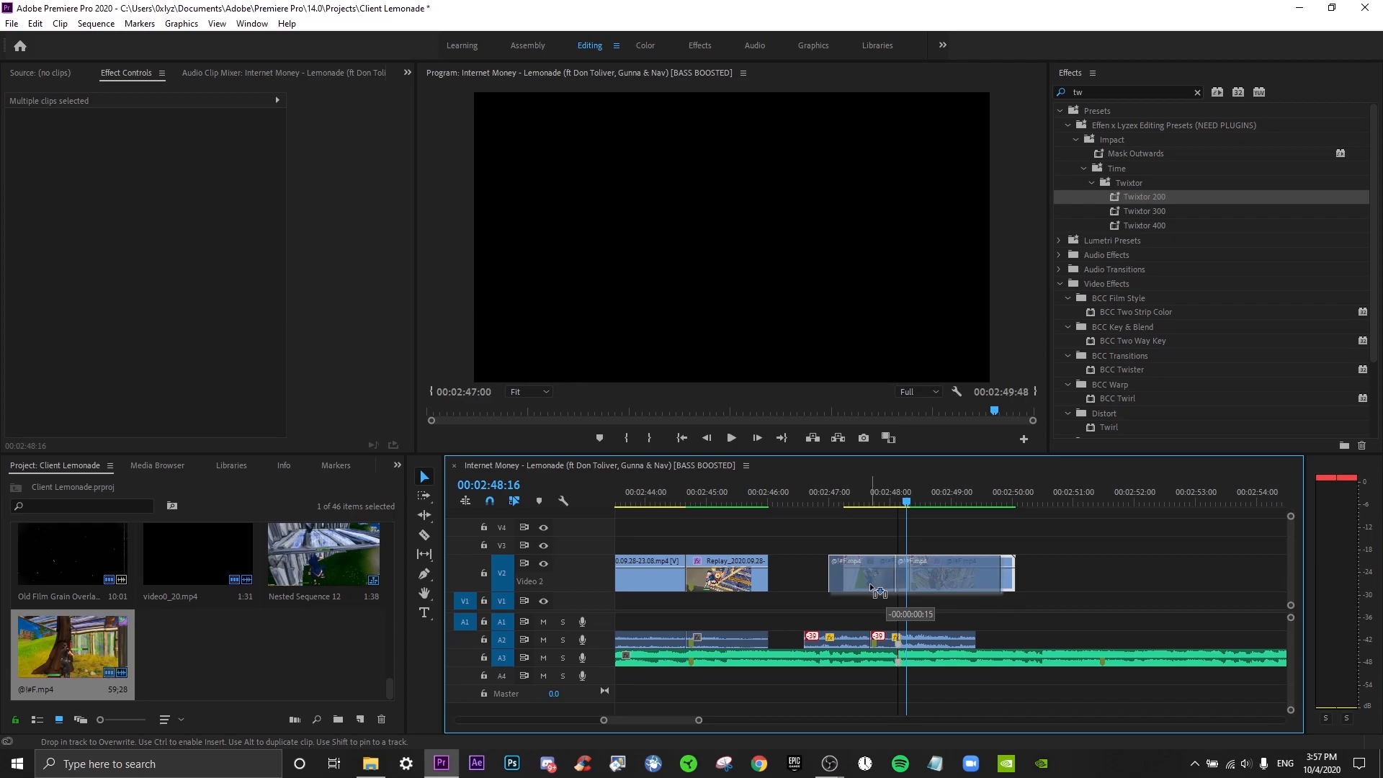
left_click(877, 501)
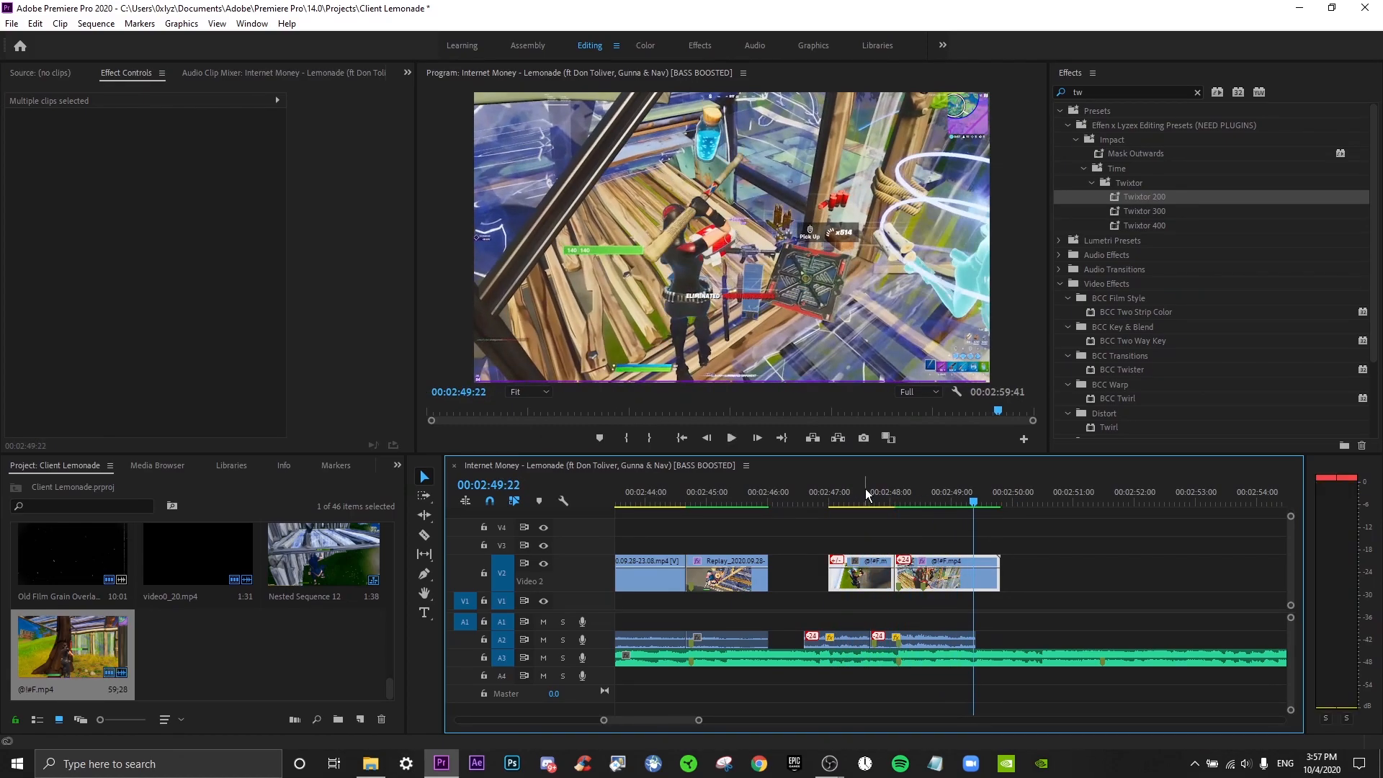
left_click(951, 491)
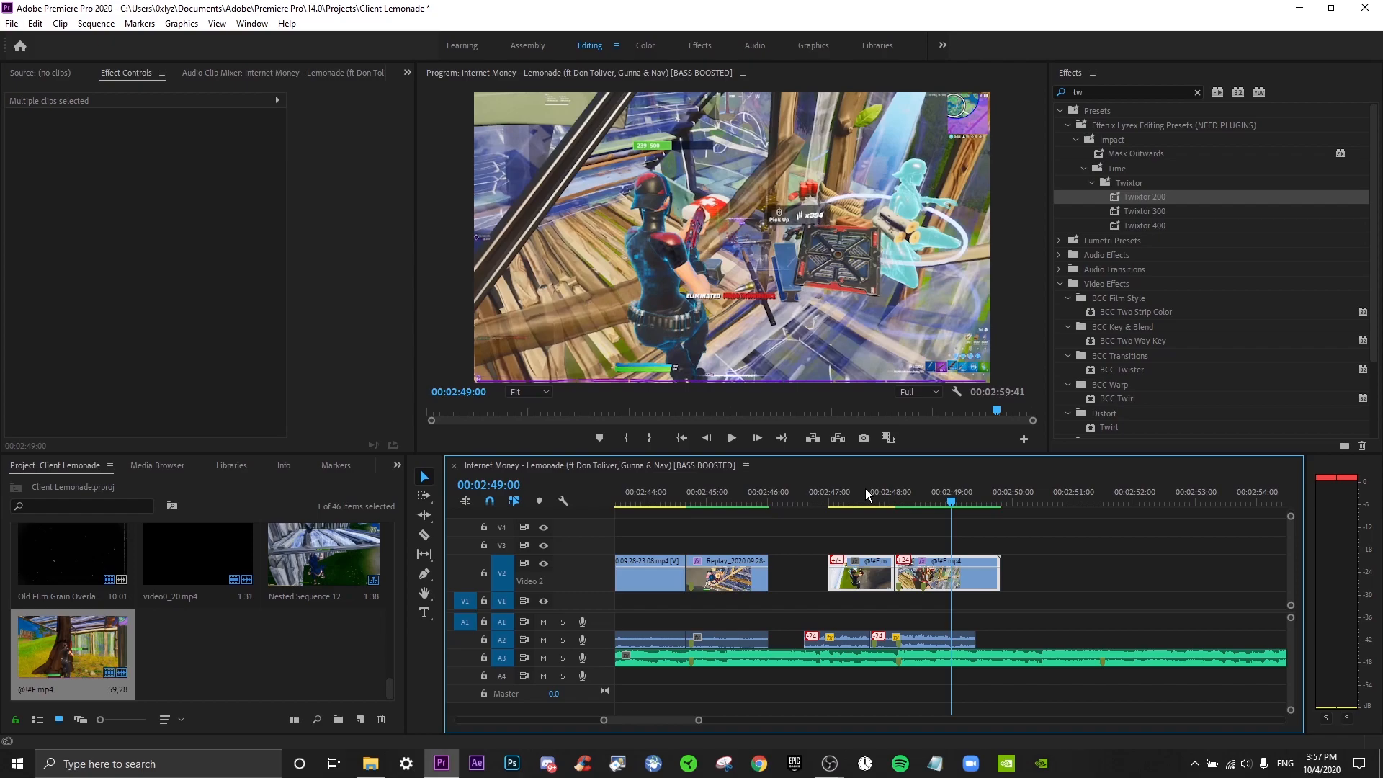
mouse_move(877, 495)
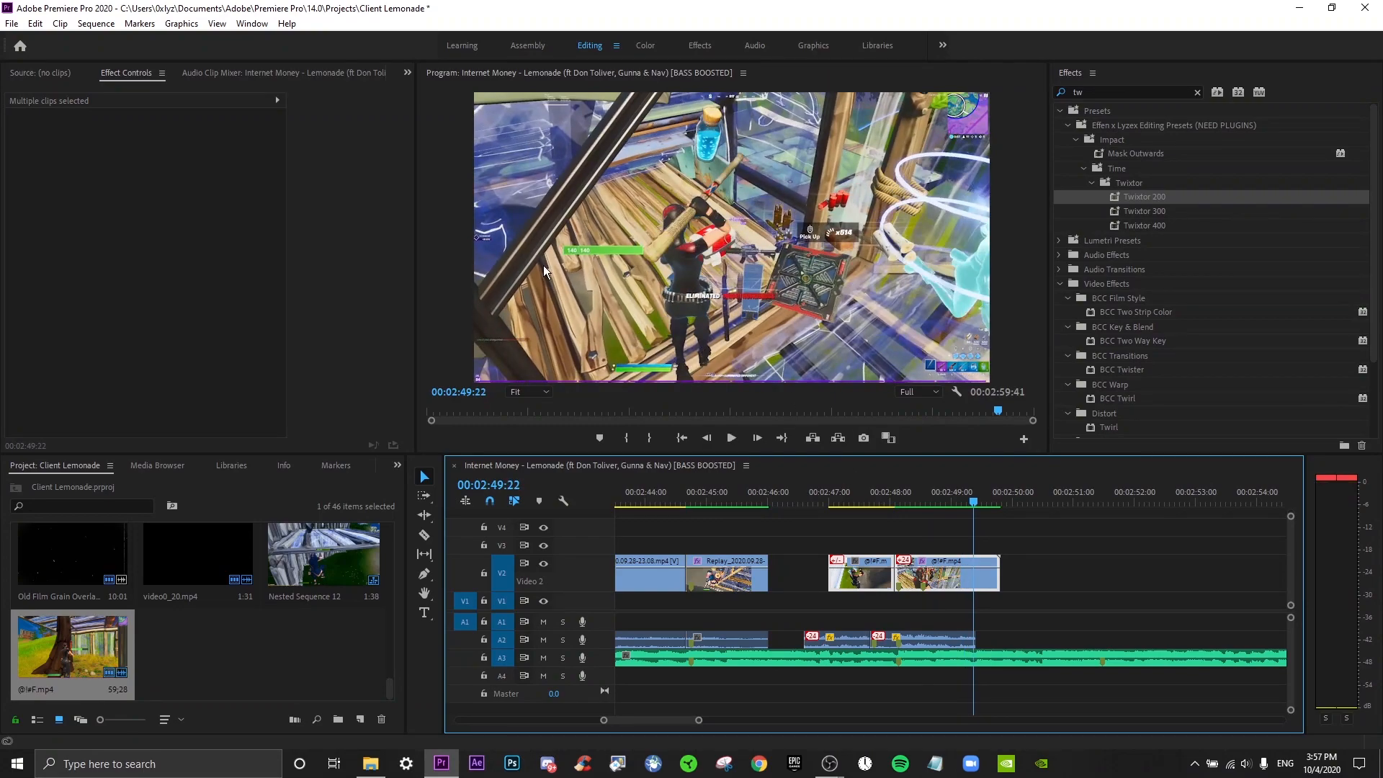
mouse_move(578, 291)
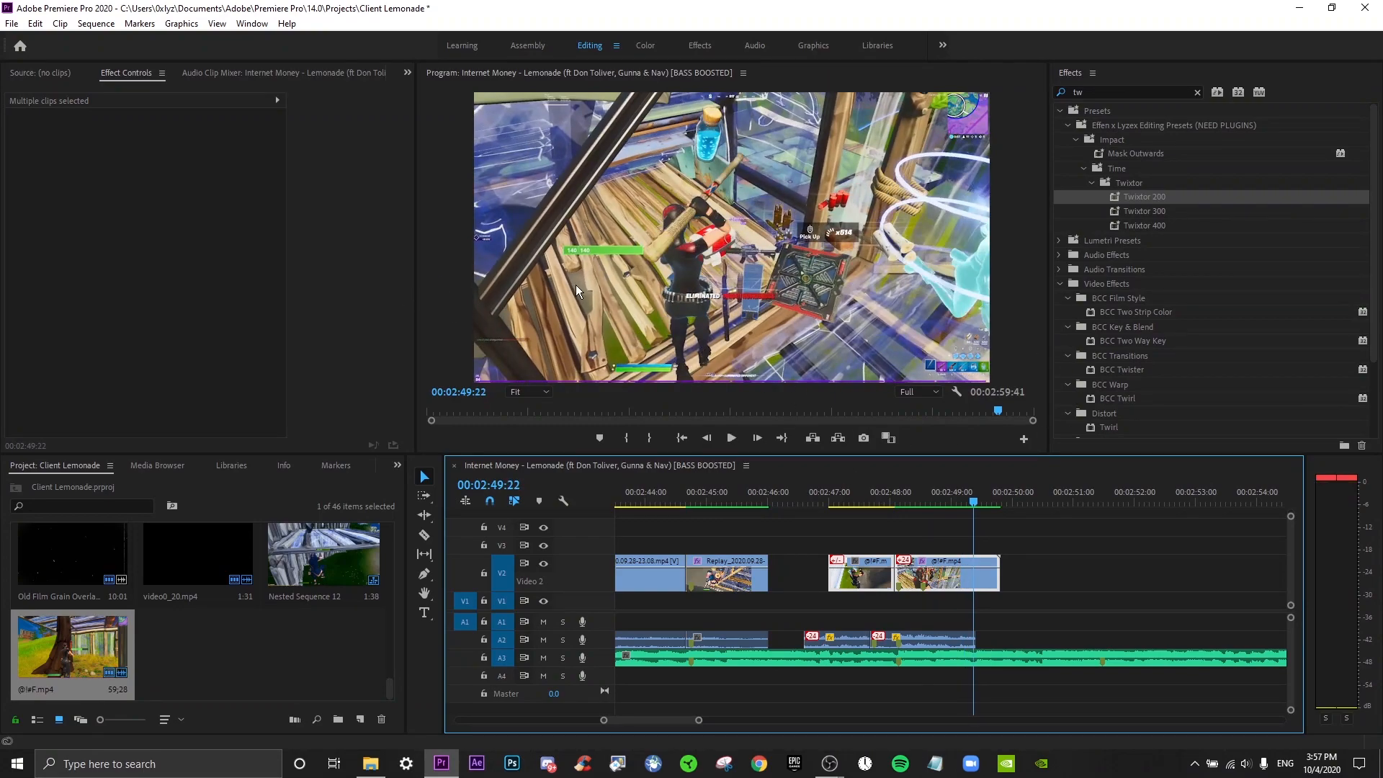
mouse_move(822, 582)
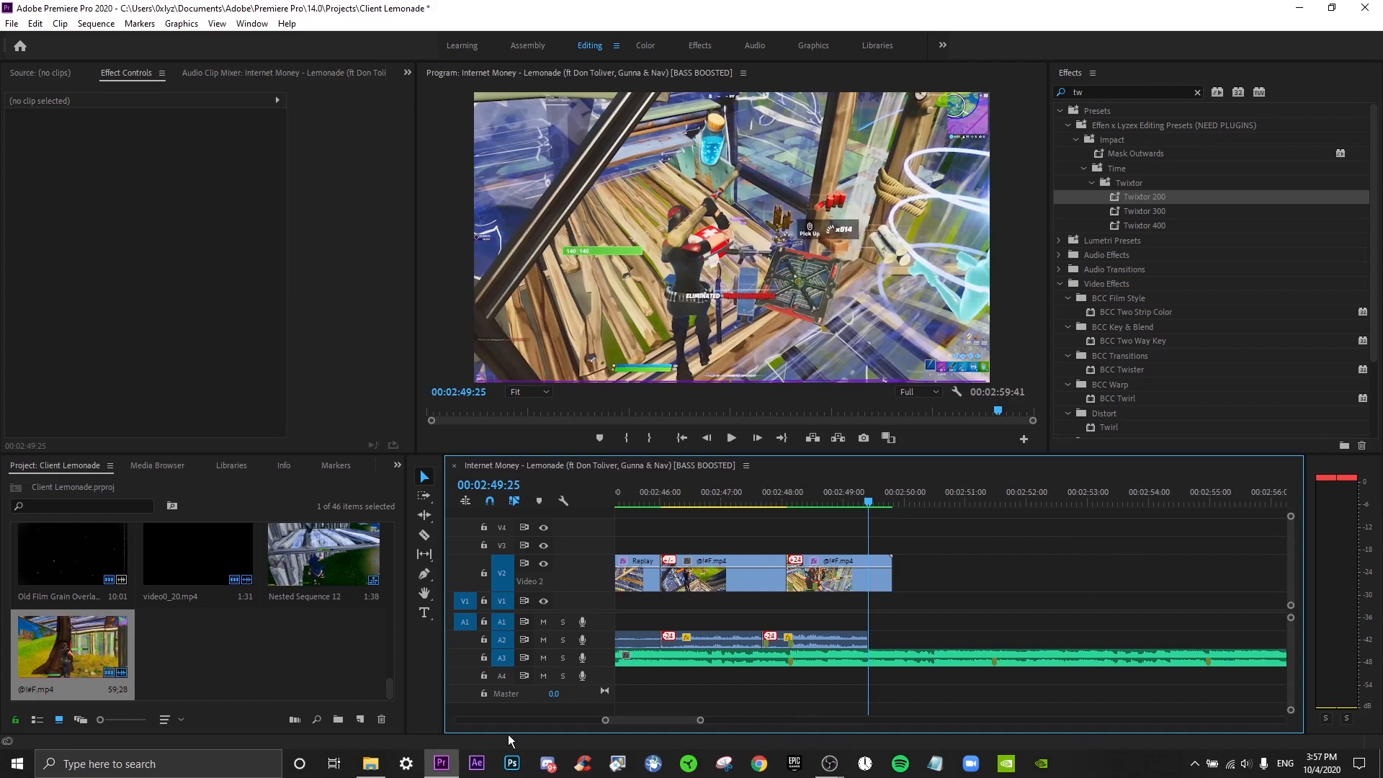
From File Explorer's Downloads folder, import the next Fortnite kill clip
left_click(370, 762)
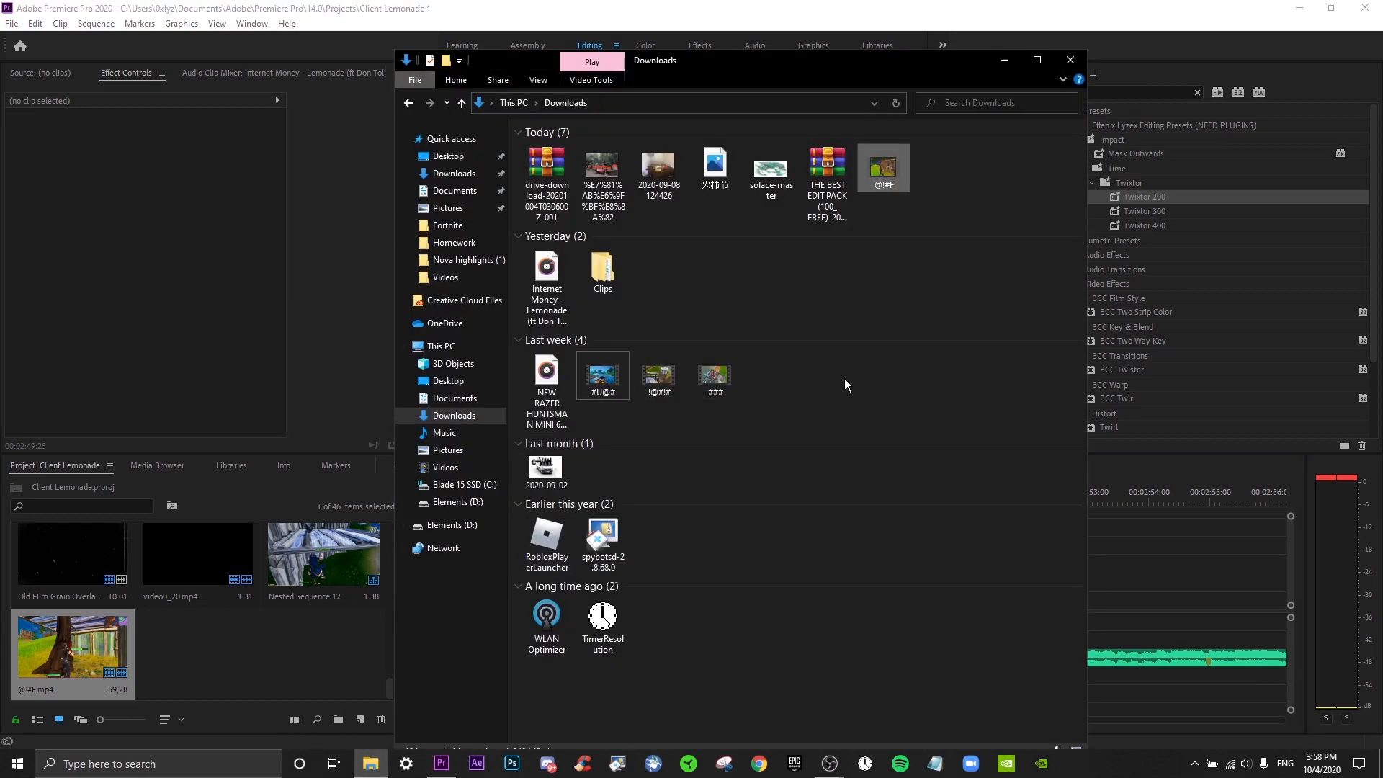
double_click(601, 373)
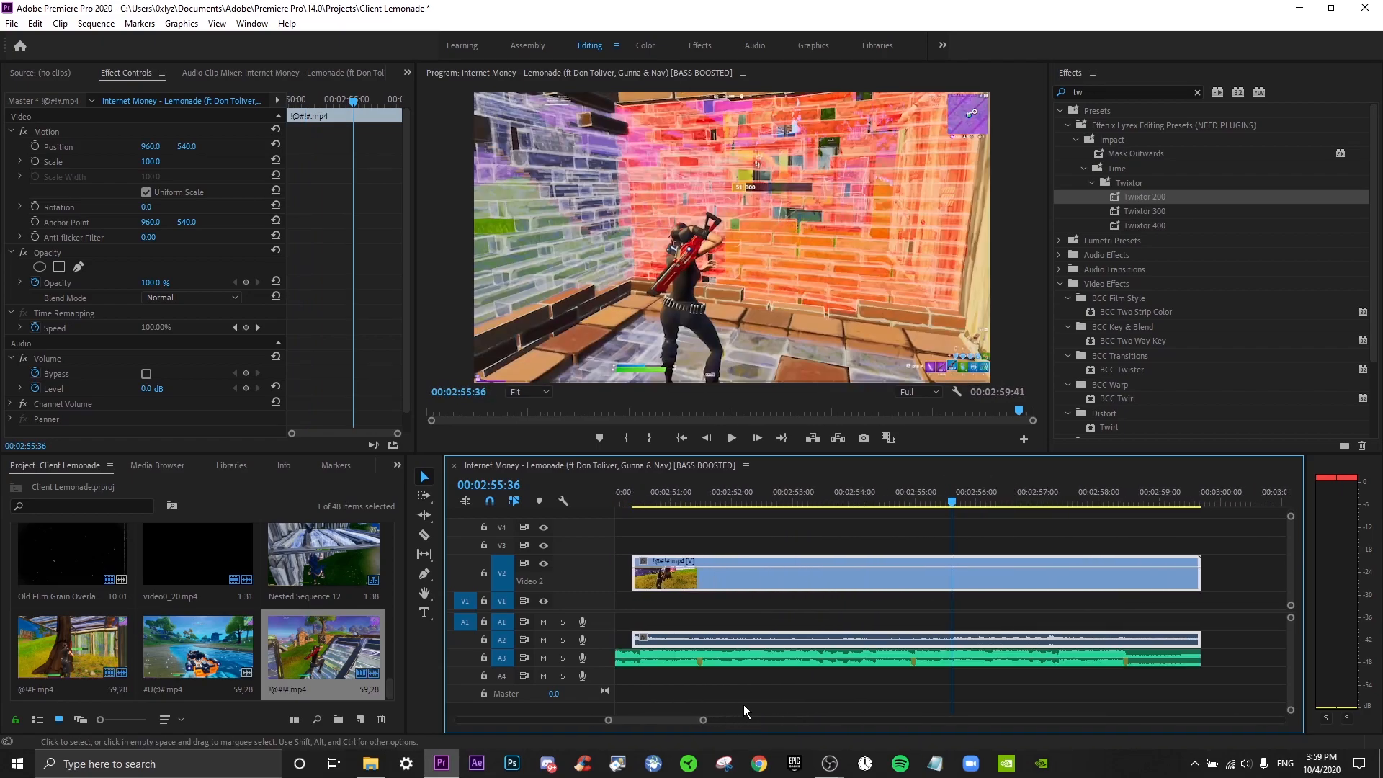
View the new clip beside the earlier one and scrub to the kill frame
left_click(939, 502)
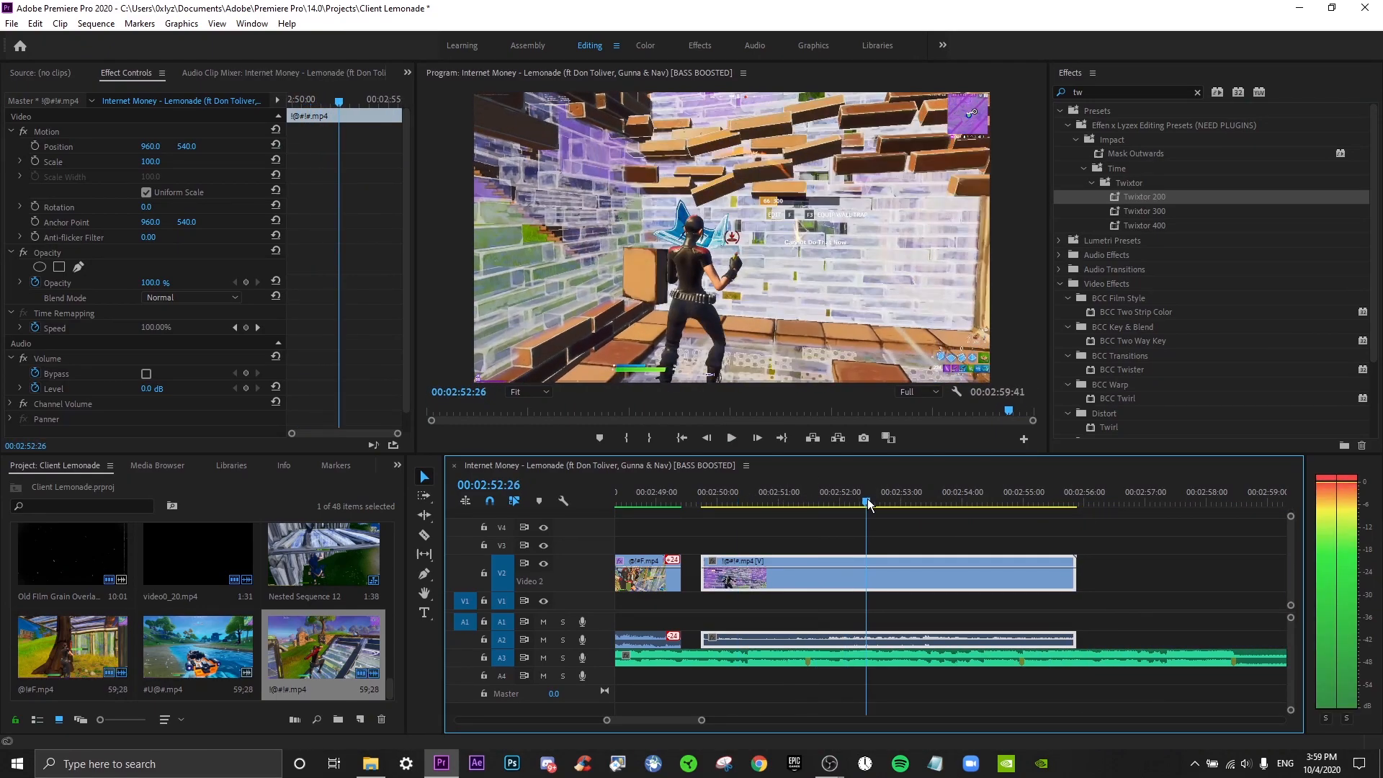
left_click(902, 504)
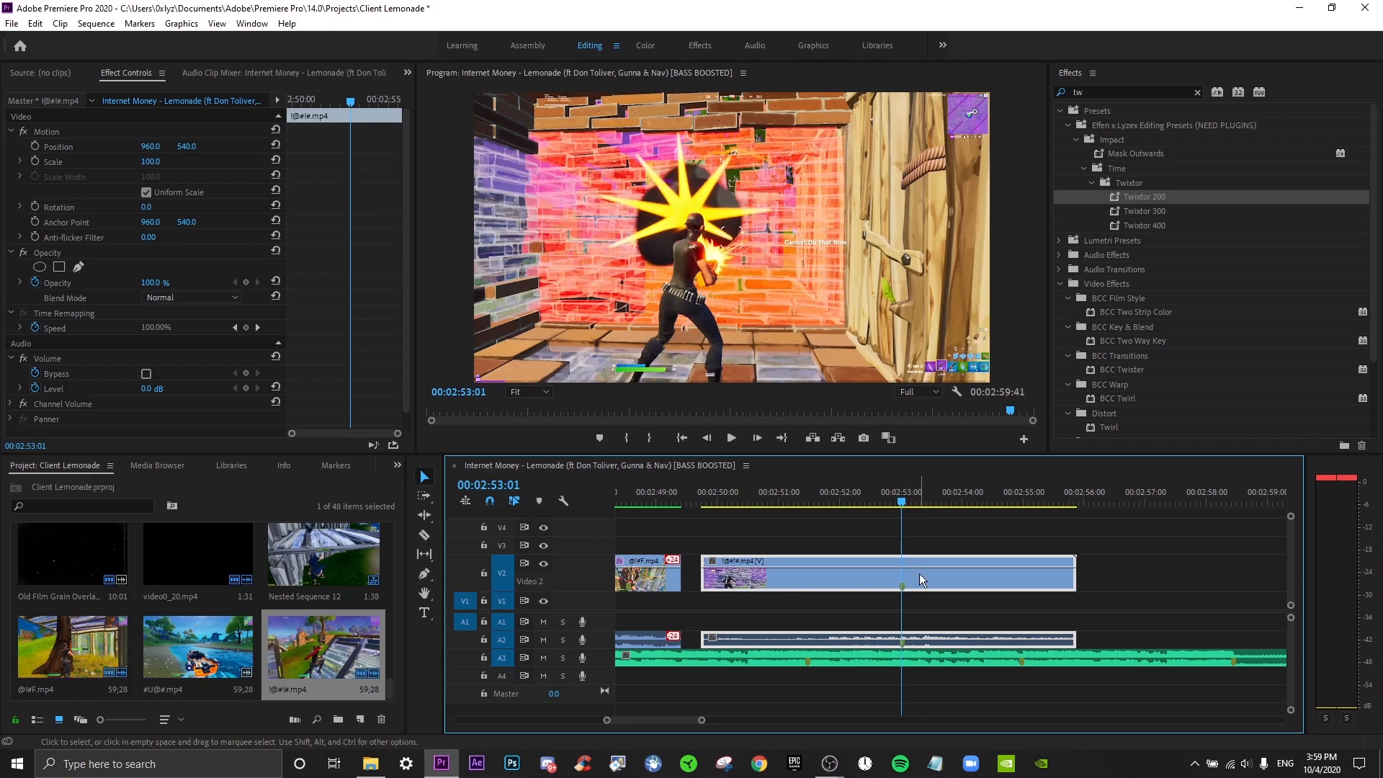
right_click(900, 577)
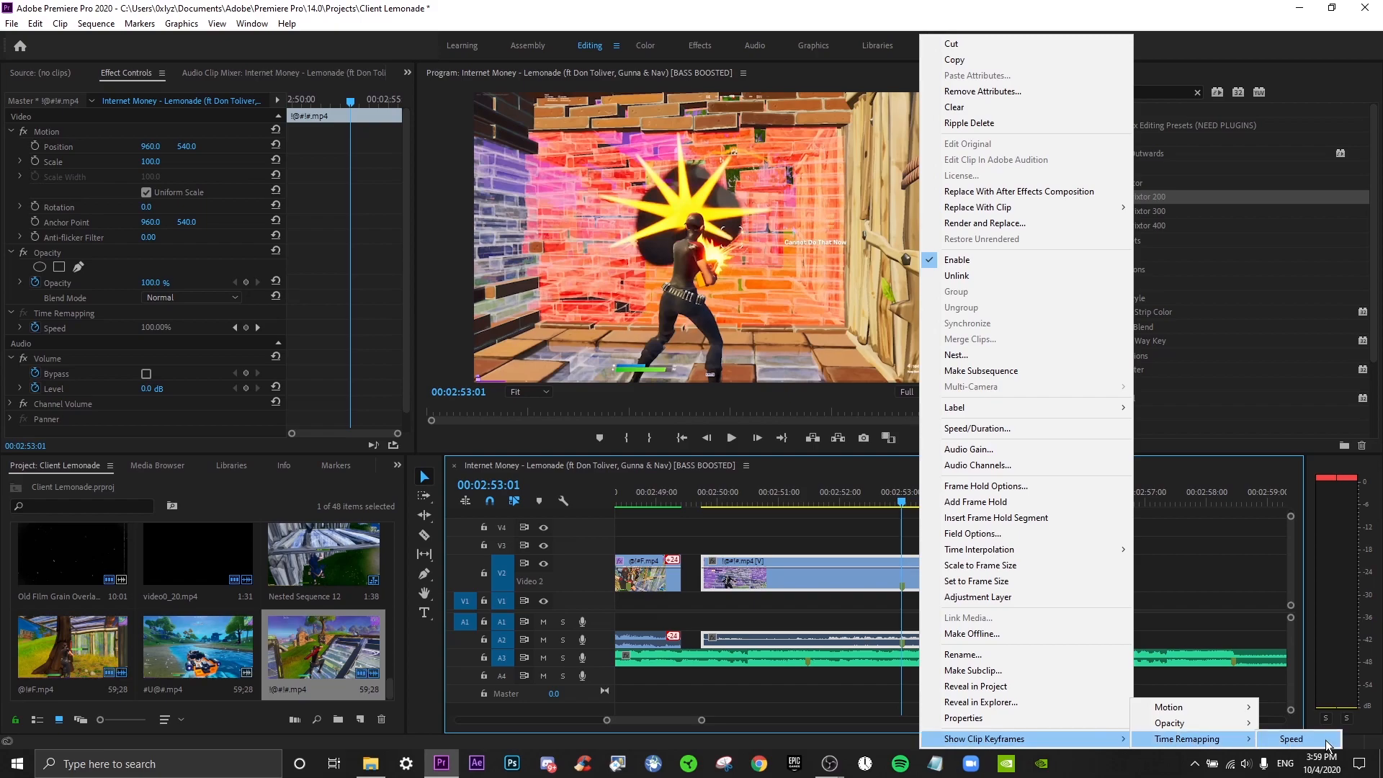
Show the clip's Time Remapping > Speed rubber band on the timeline
left_click(1290, 738)
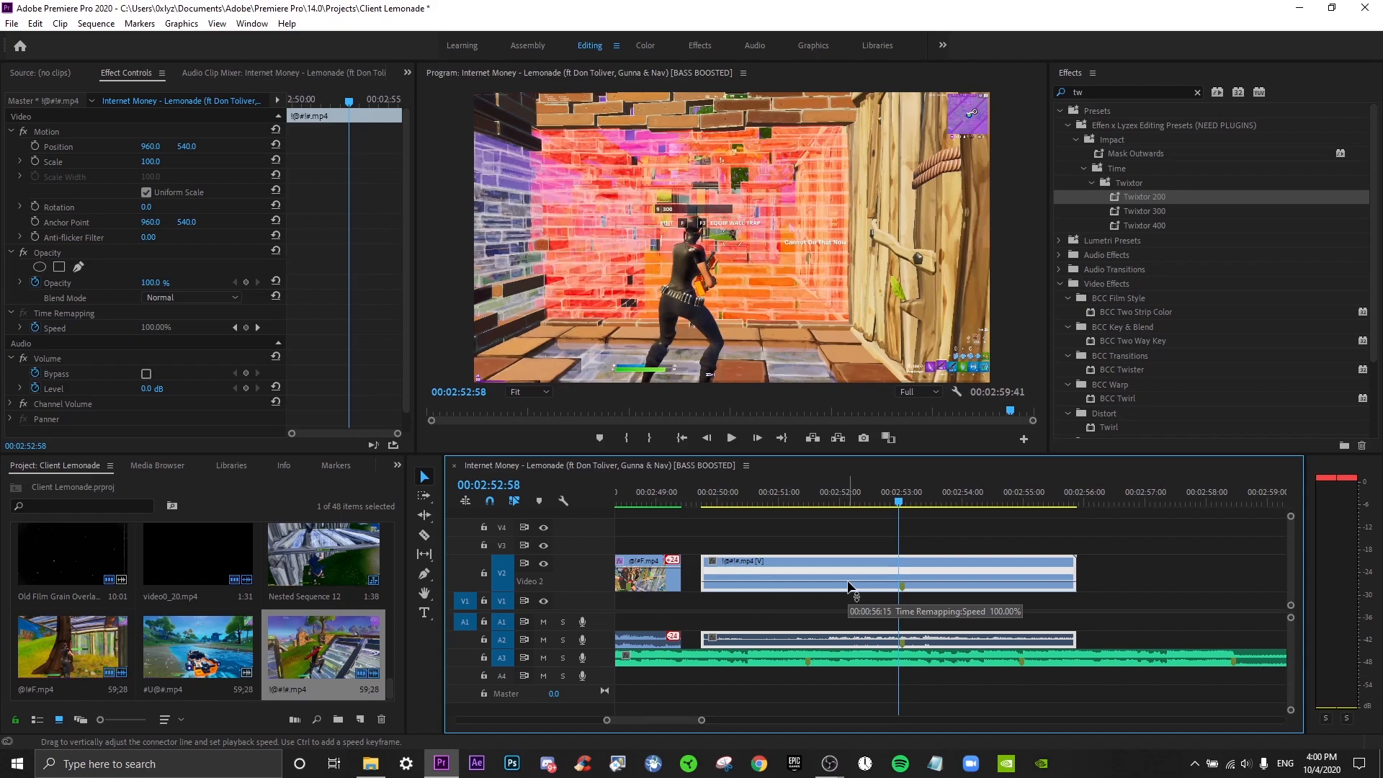
mouse_move(906, 586)
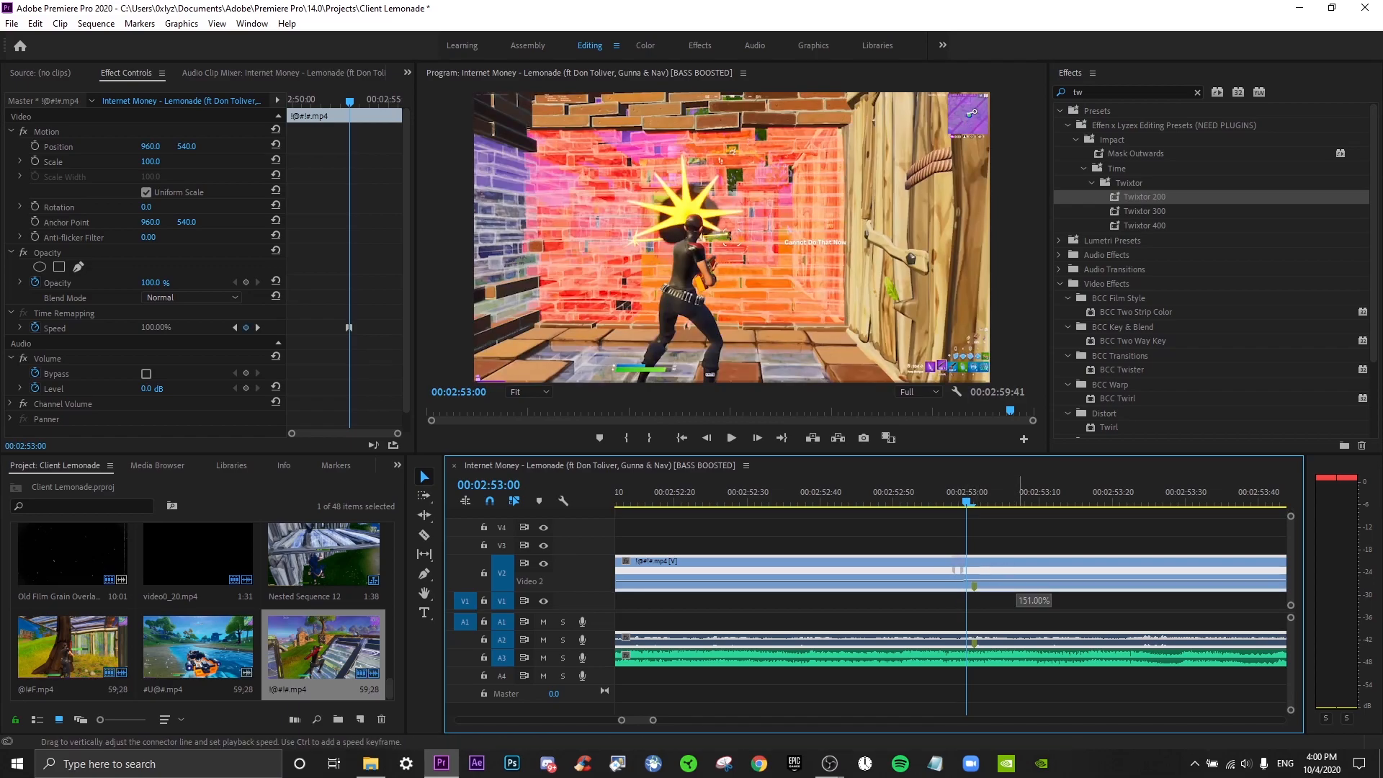
mouse_move(1018, 518)
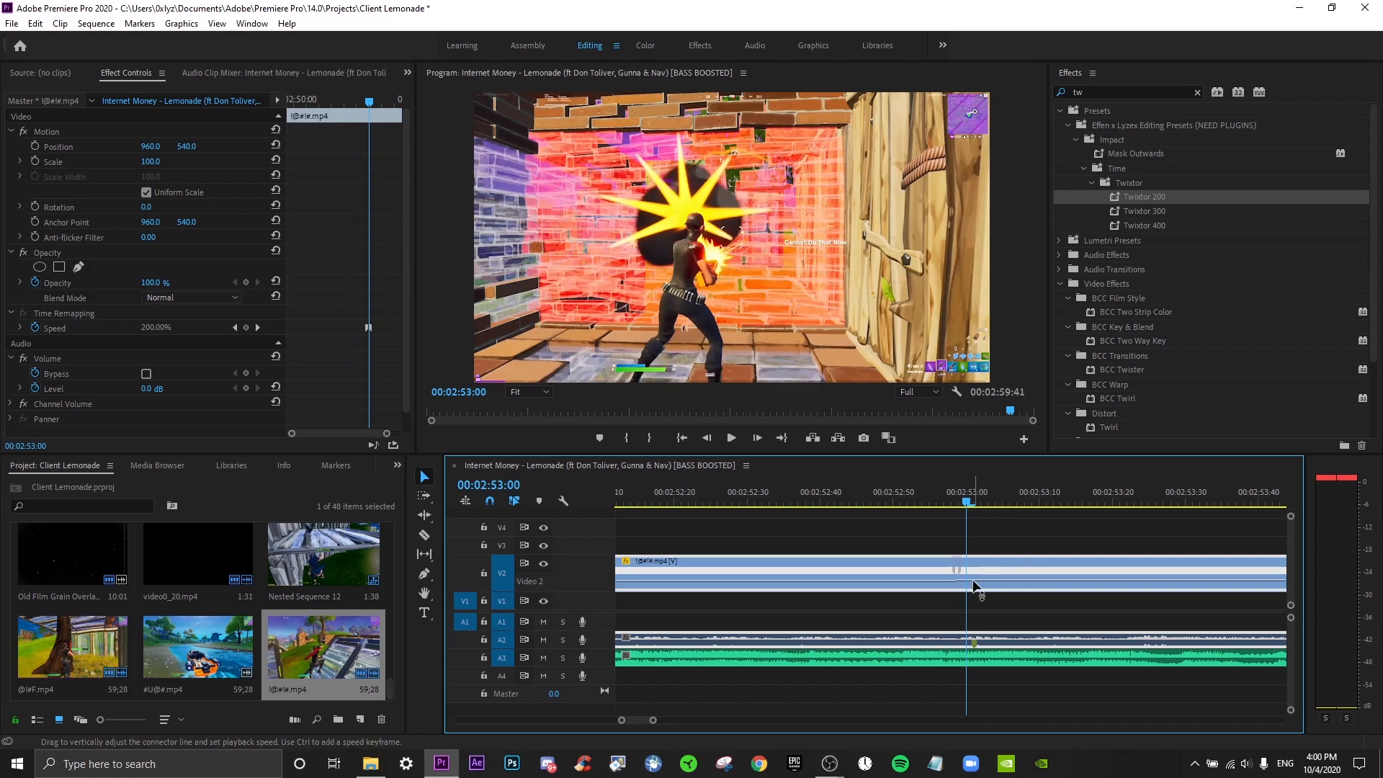
mouse_move(974, 579)
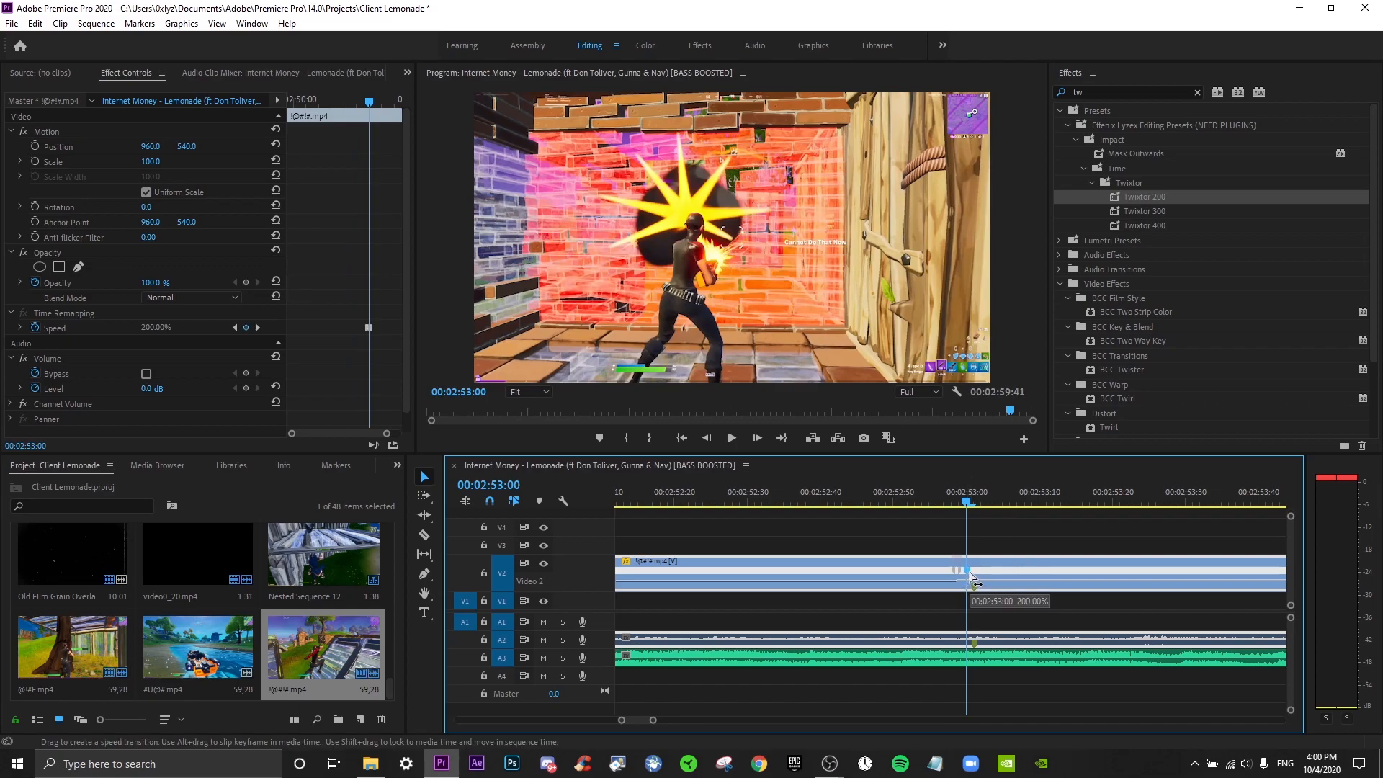
mouse_move(1017, 585)
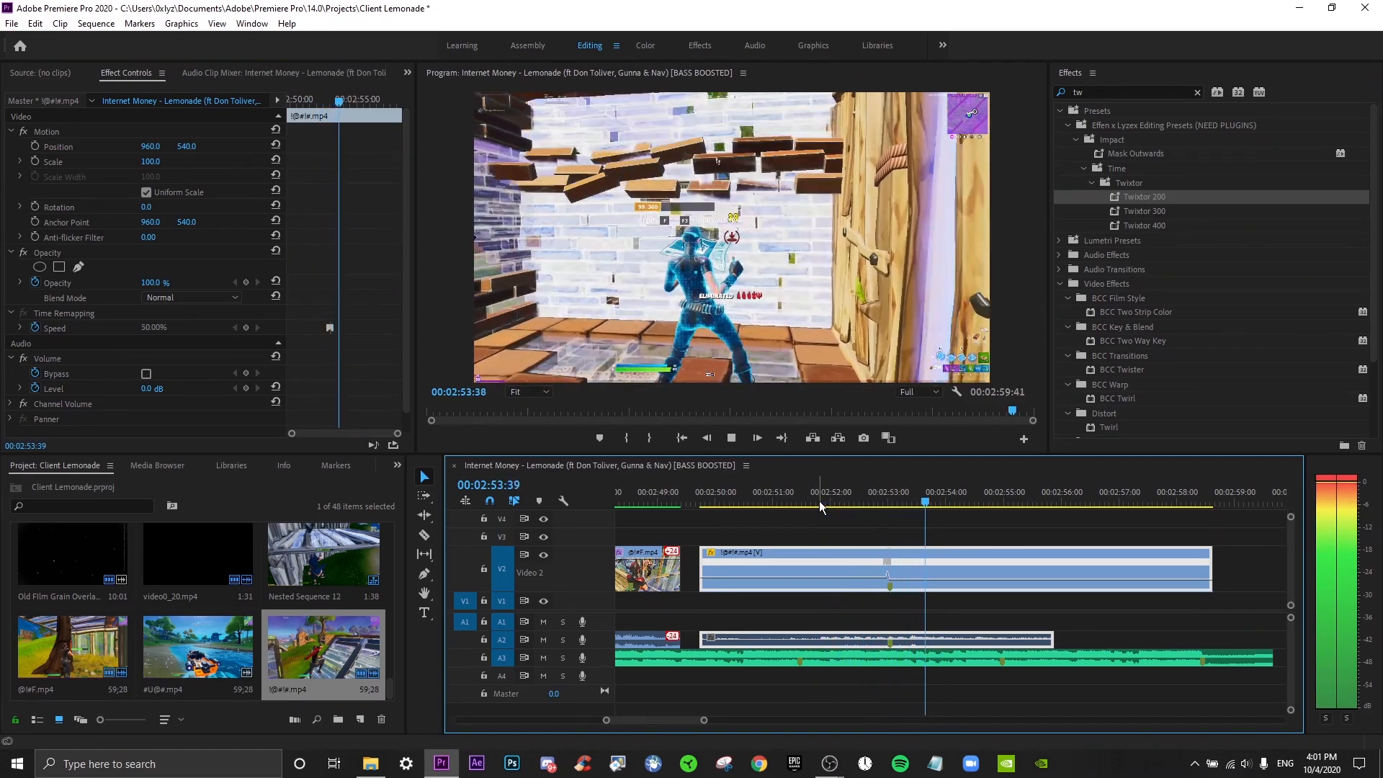
Review the slow motion past the kill, trim the clip's end, and return to its start
left_click(909, 499)
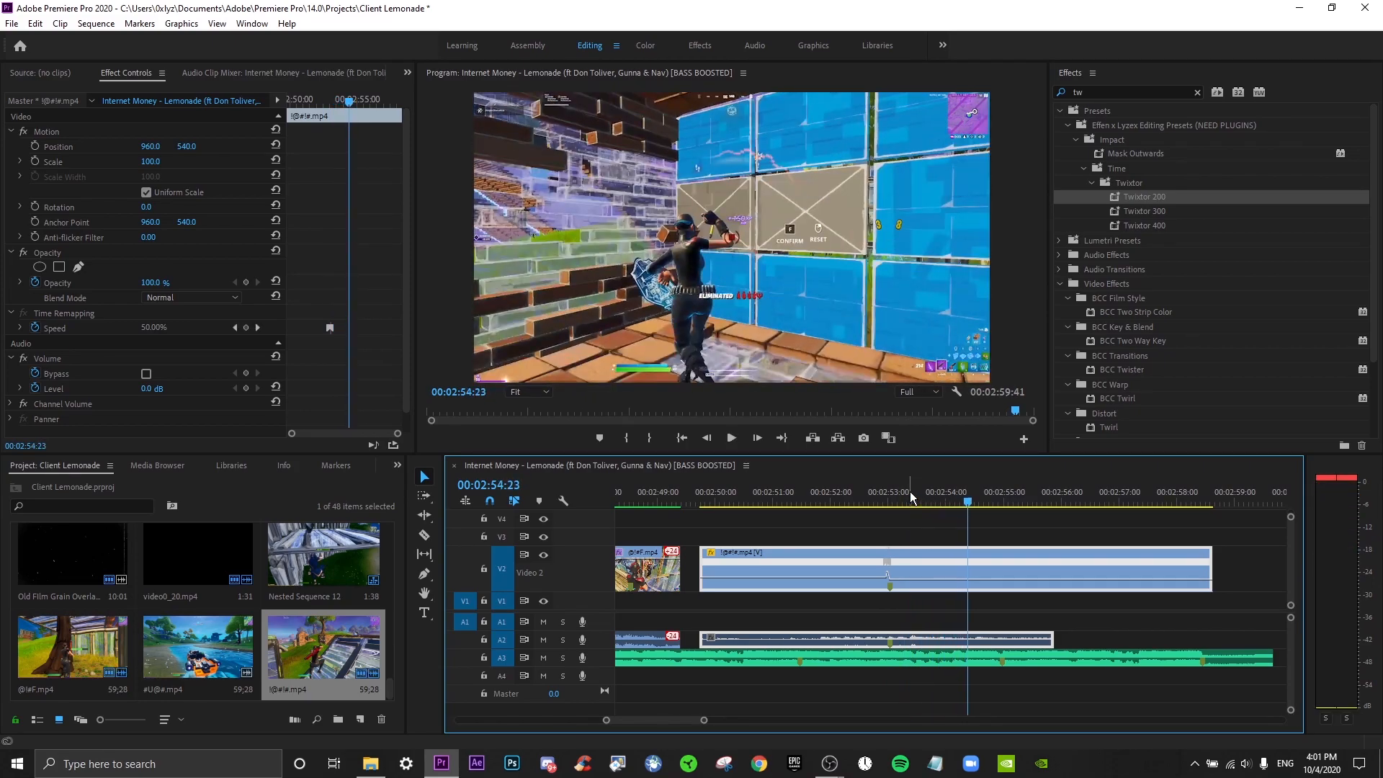
mouse_move(1249, 564)
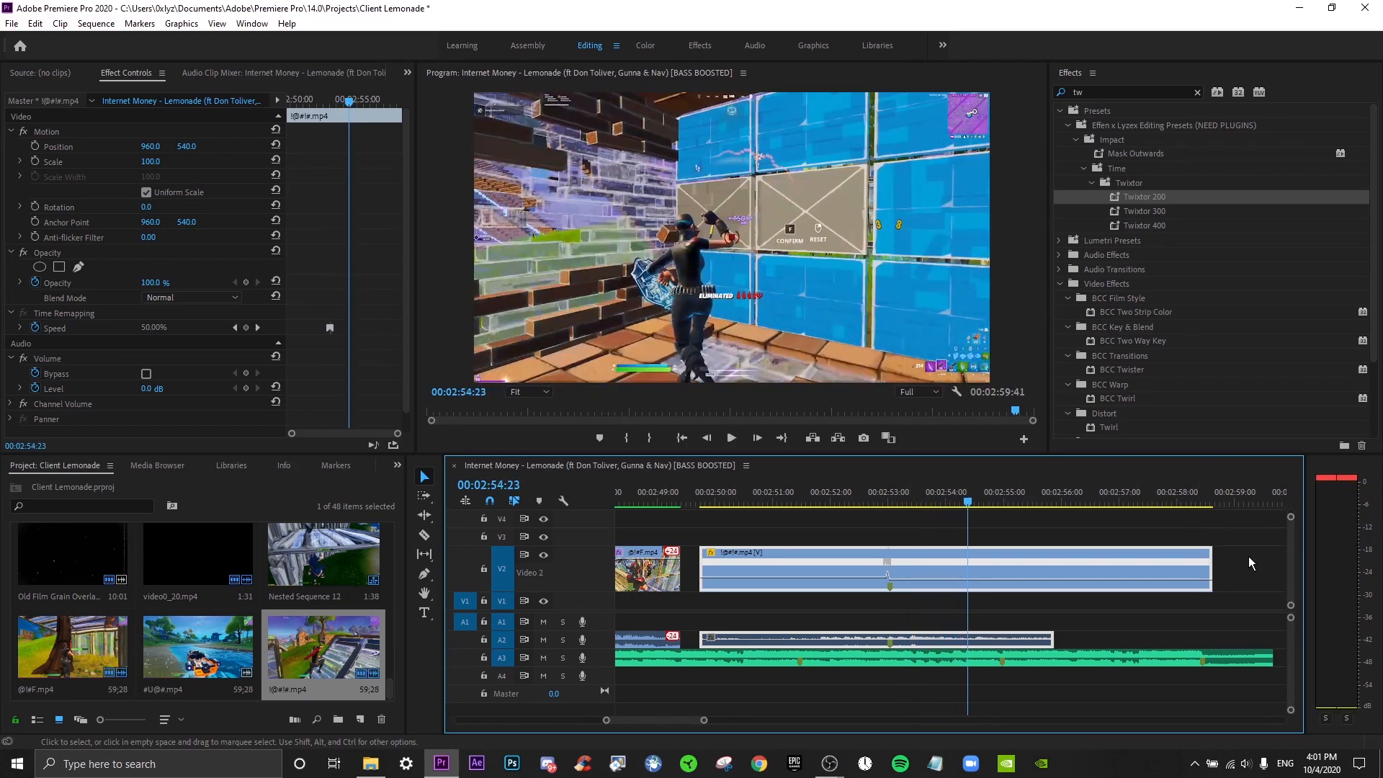
left_click(1058, 571)
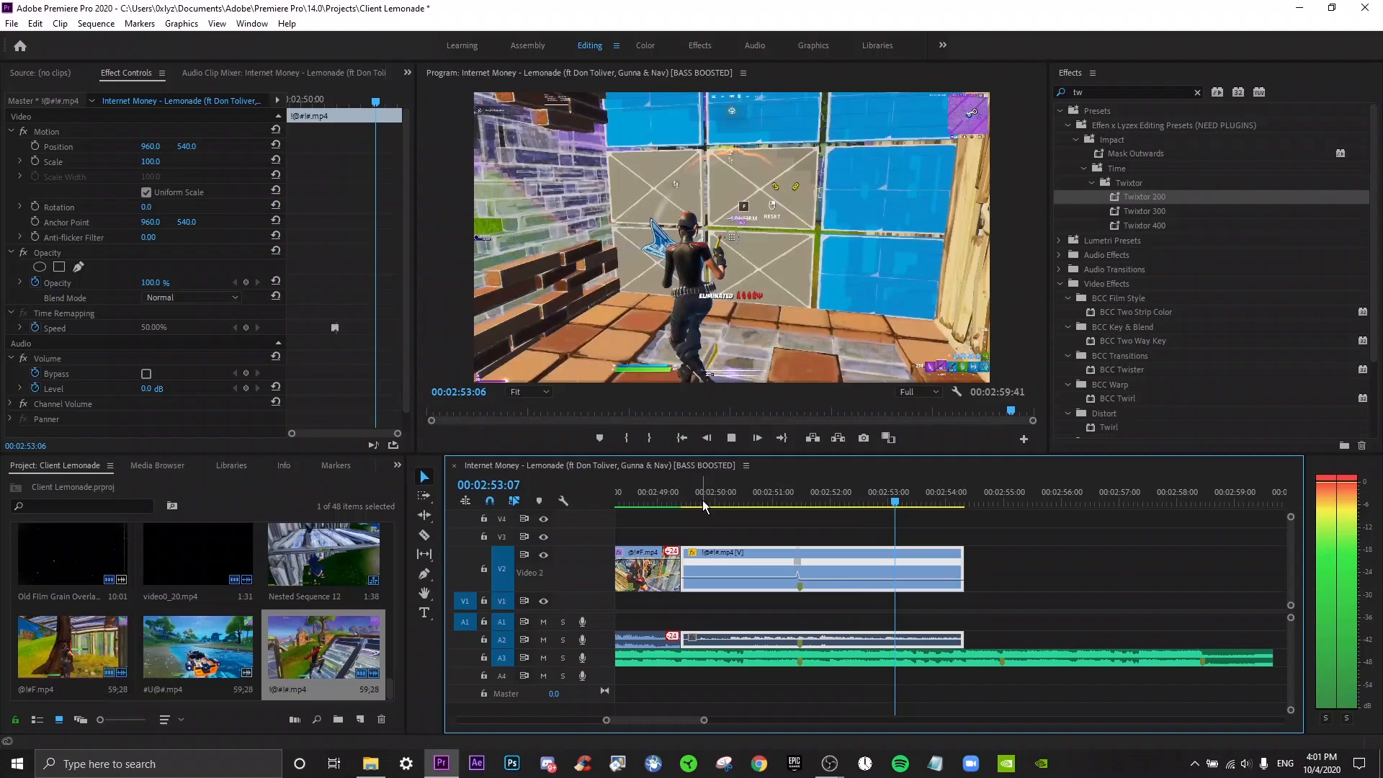
left_click(809, 491)
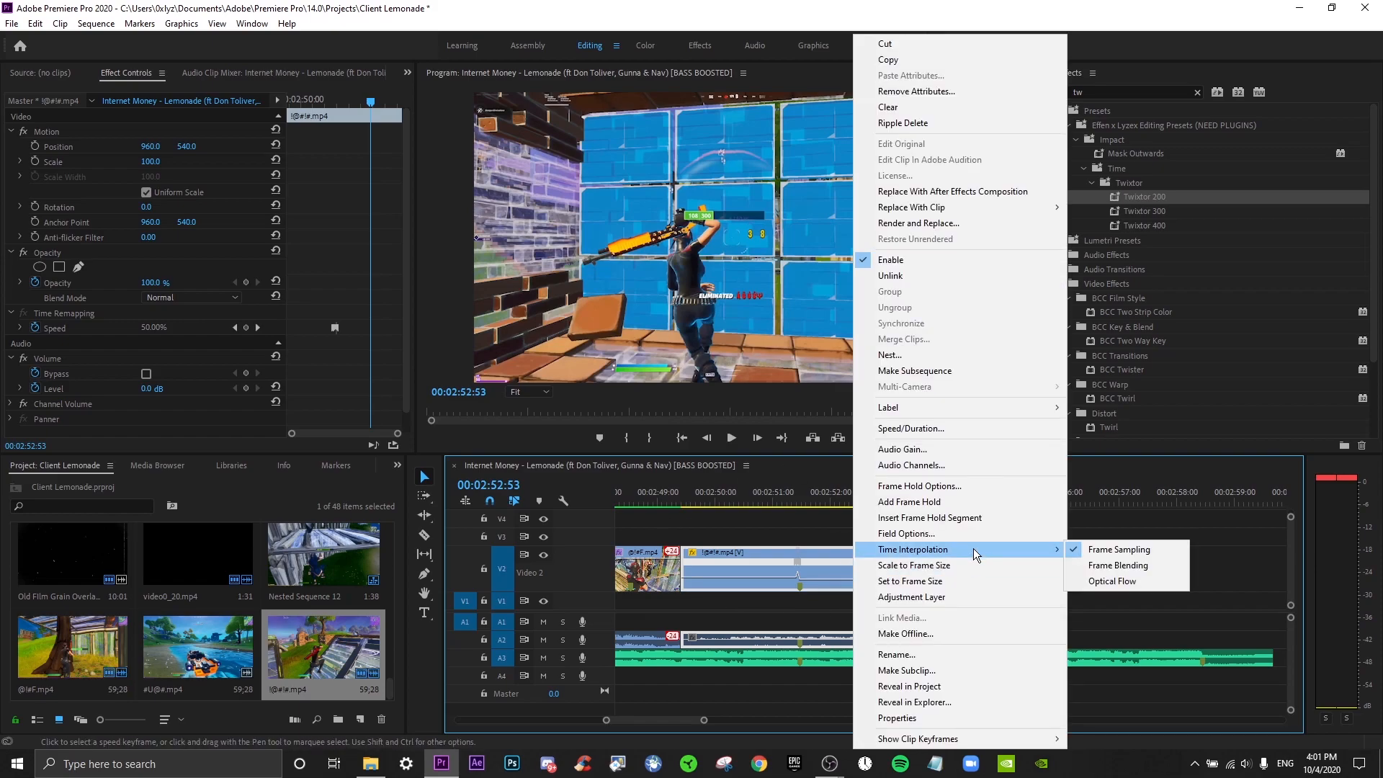
Set the slowed clip's time interpolation to Frame Blending and render the preview
left_click(1112, 582)
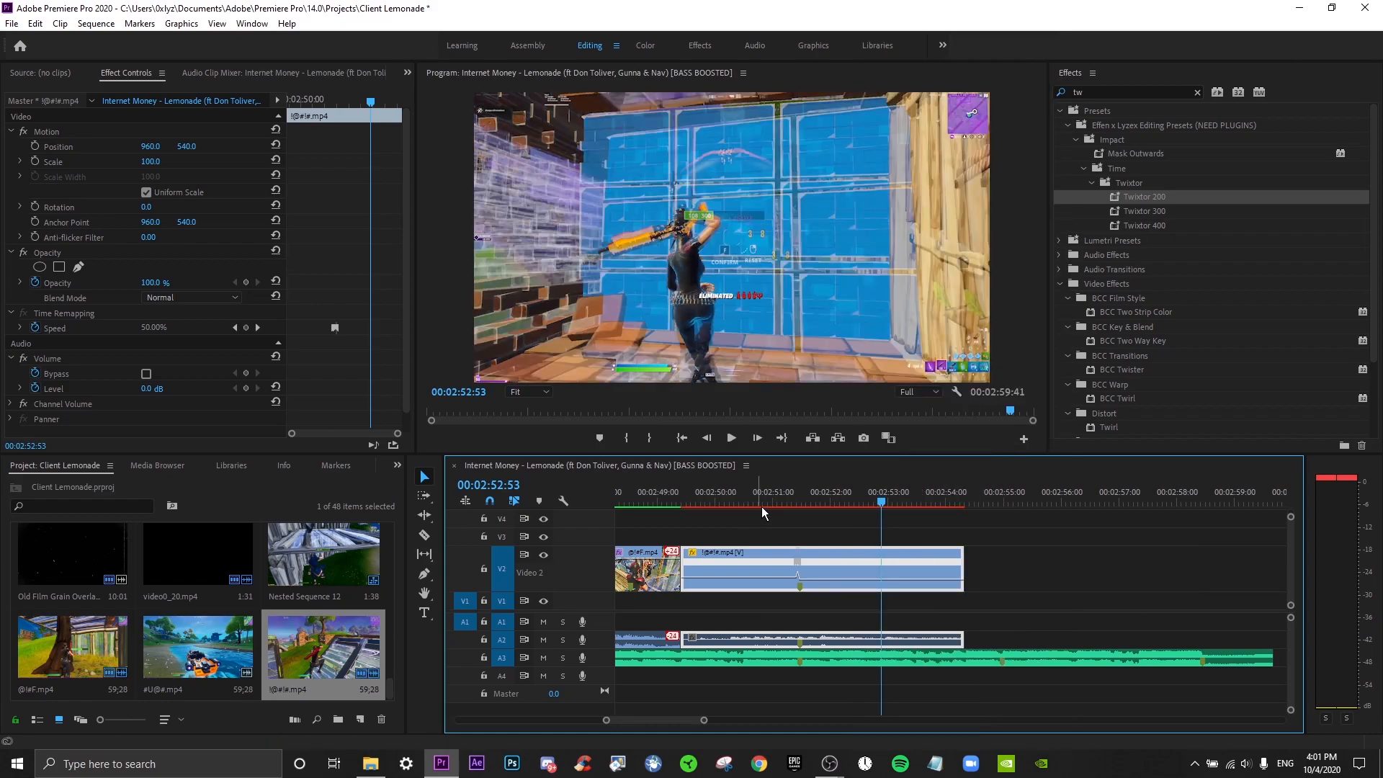
key("Enter")
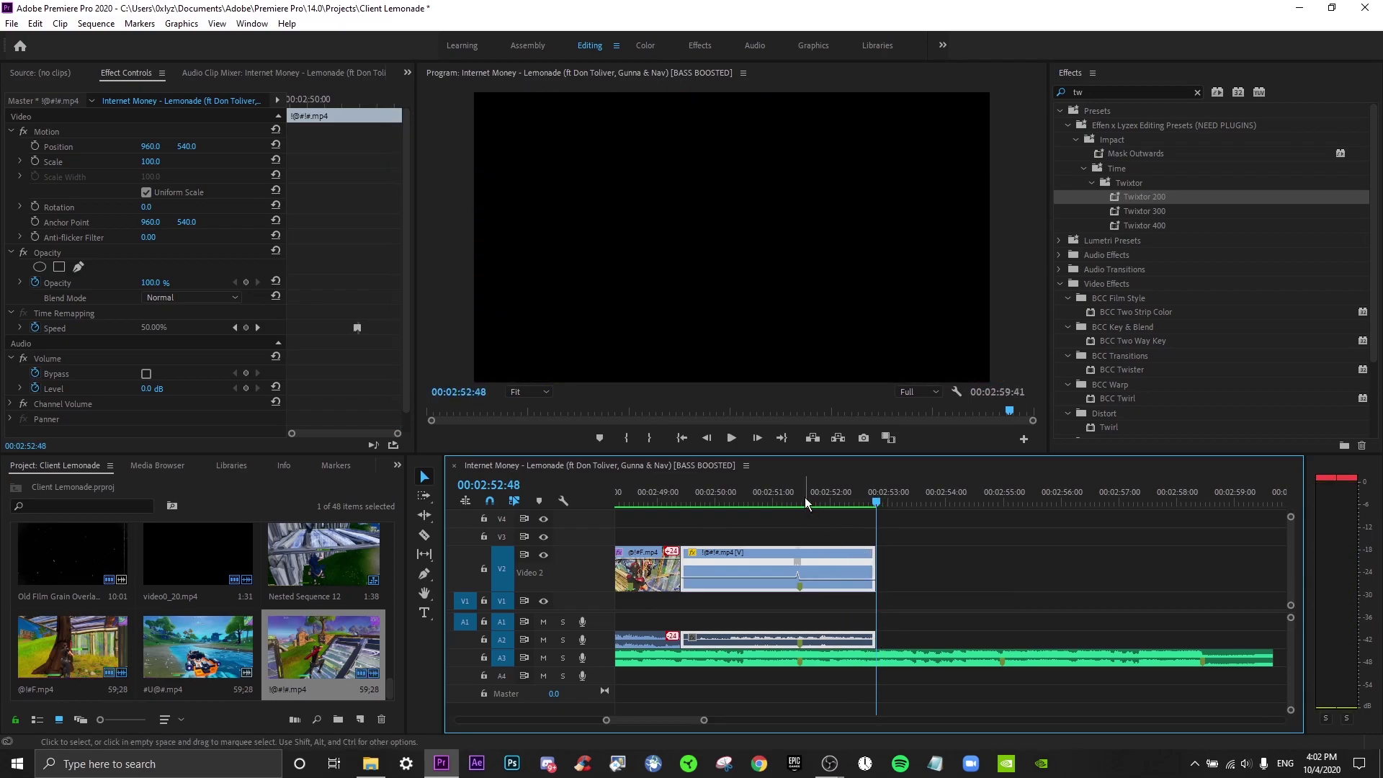
Play back the rendered slow-motion clip from just before the kill to review the speed ramp
left_click(730, 437)
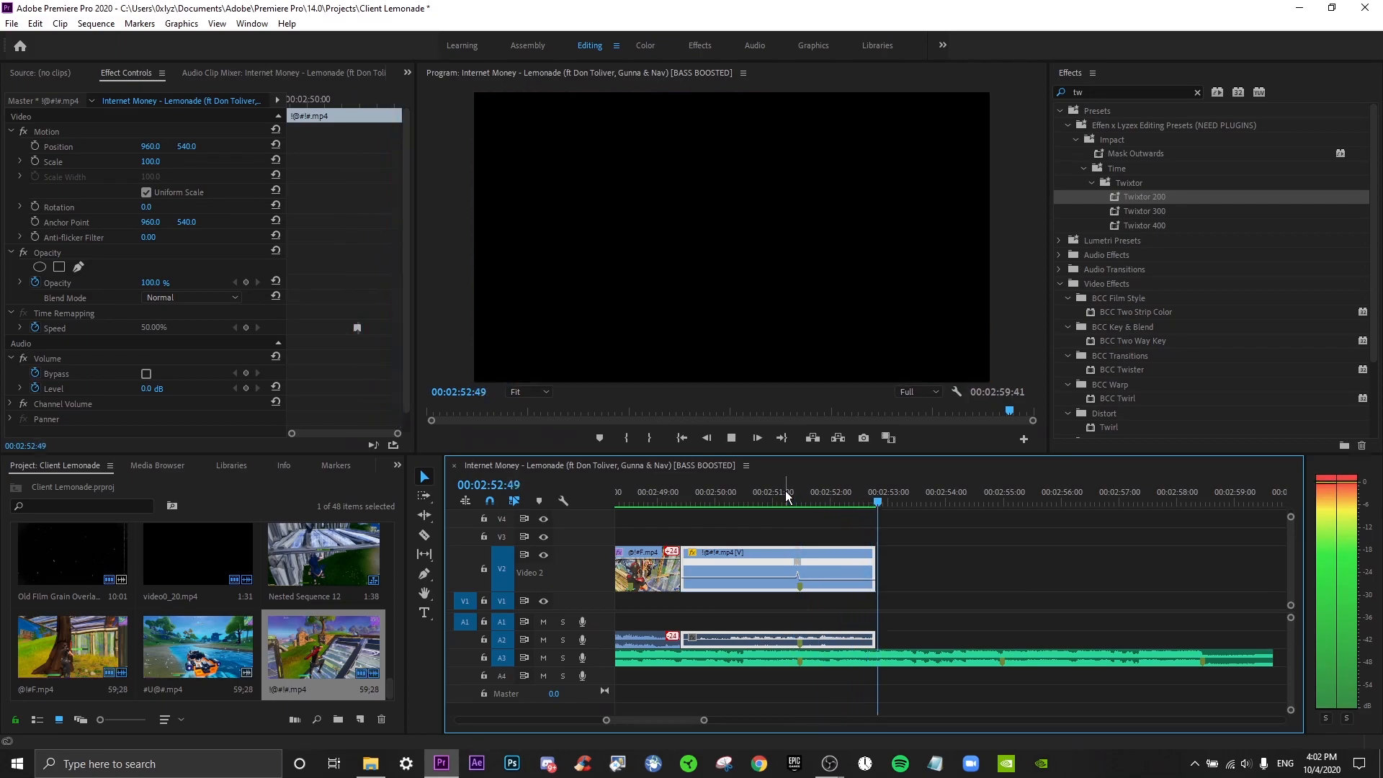